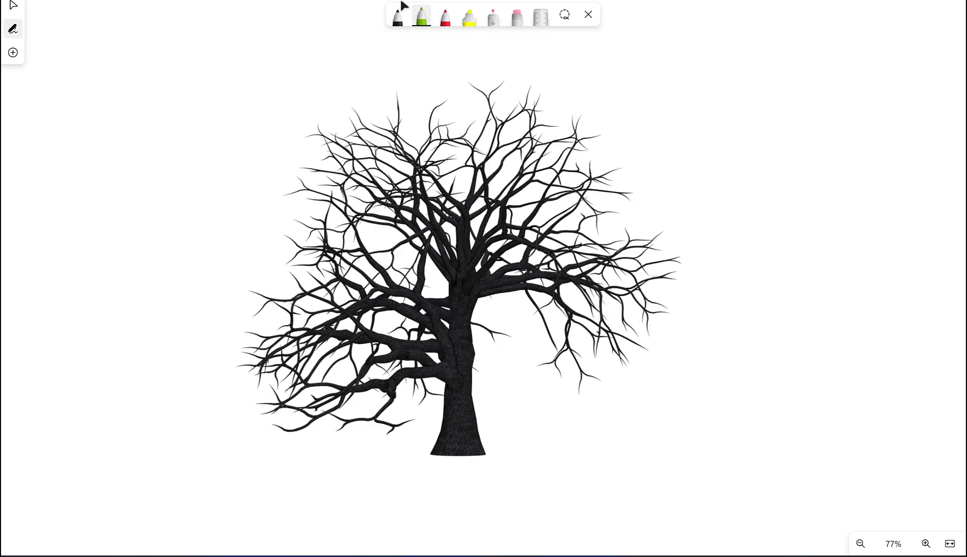
# Outline the bucket, trunk and main branches in green, joining branches to the trunk.
pyautogui.moveTo(488, 487); pyautogui.dragTo(512, 471)
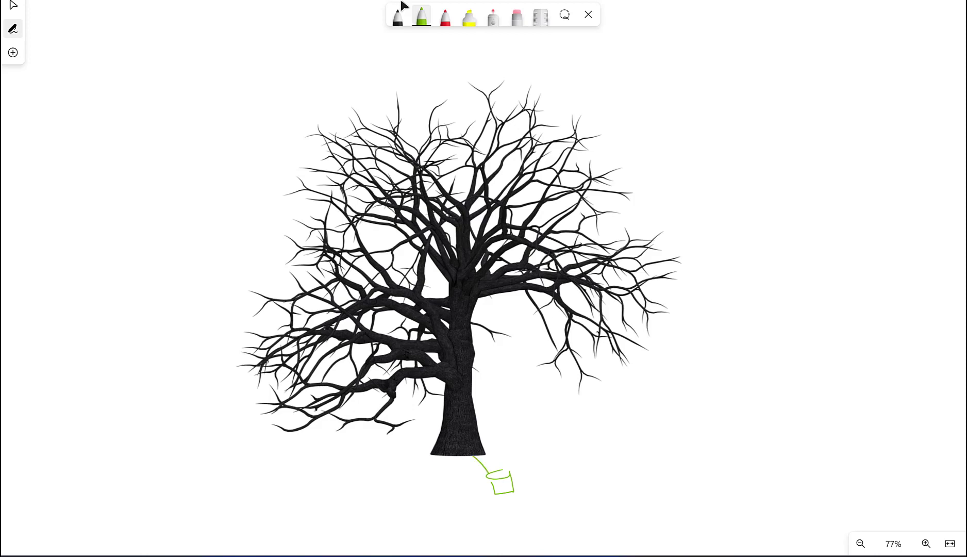
pyautogui.moveTo(453, 460); pyautogui.dragTo(438, 499)
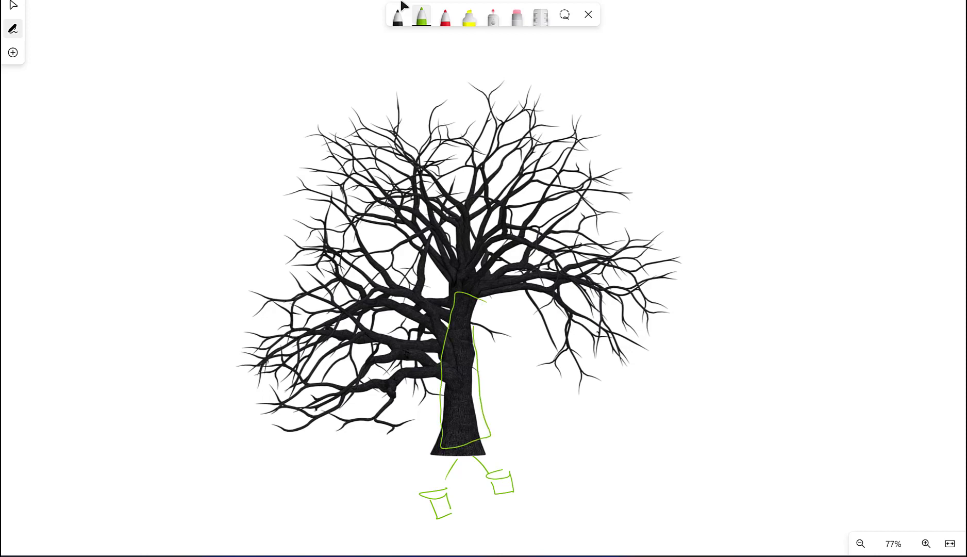
pyautogui.moveTo(469, 296); pyautogui.dragTo(524, 261)
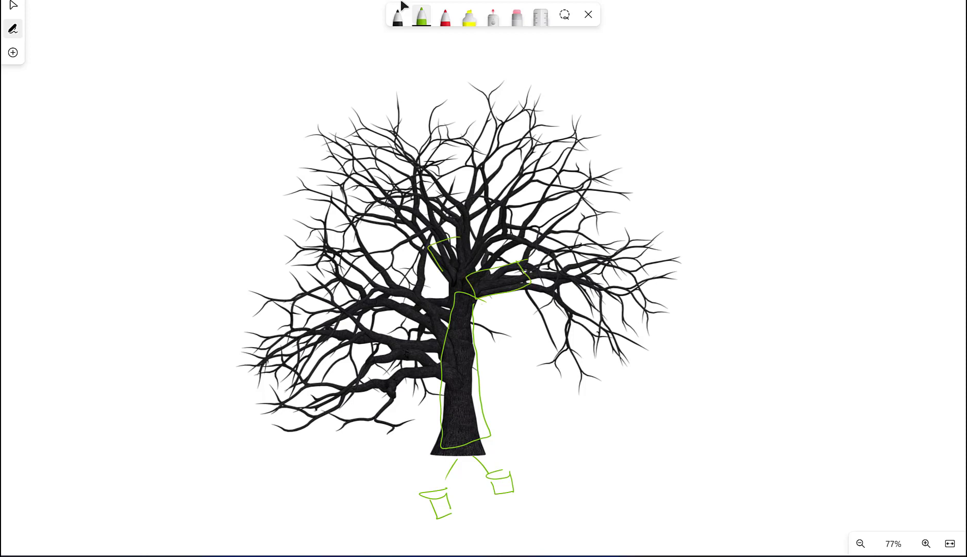
pyautogui.moveTo(451, 246); pyautogui.dragTo(476, 277)
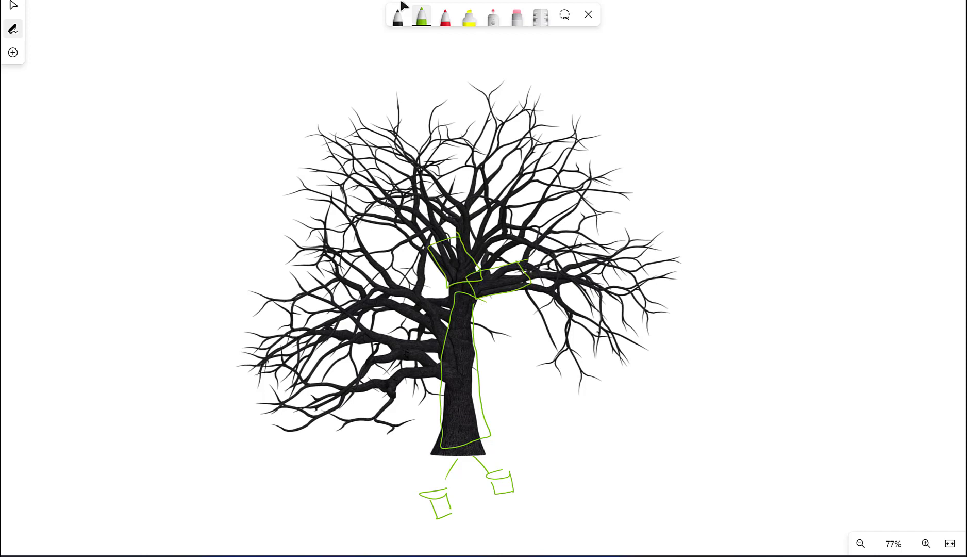
# Outline an upper branch in red with arrows and the label 'PBI Dataflow'.
pyautogui.click(444, 16)
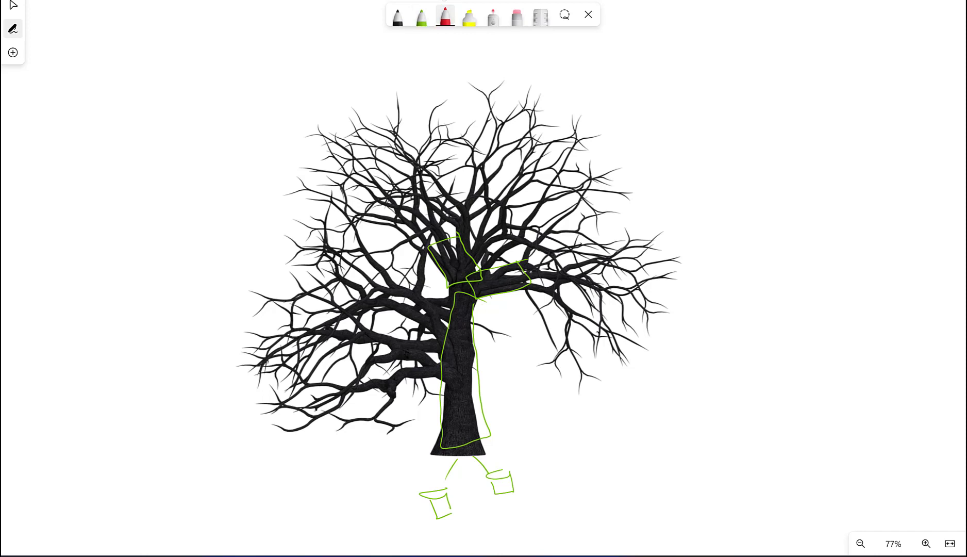
pyautogui.moveTo(476, 185); pyautogui.dragTo(506, 71)
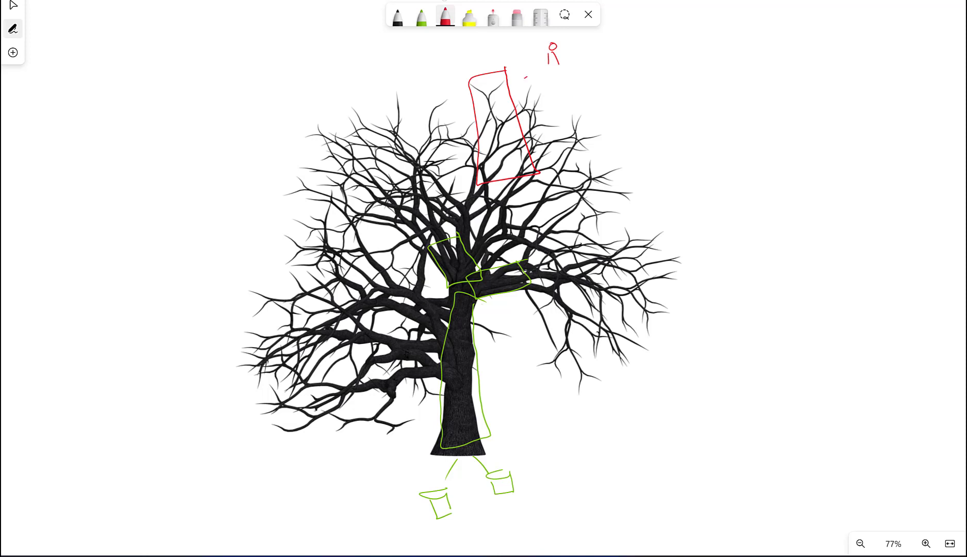
pyautogui.moveTo(524, 74); pyautogui.dragTo(543, 59)
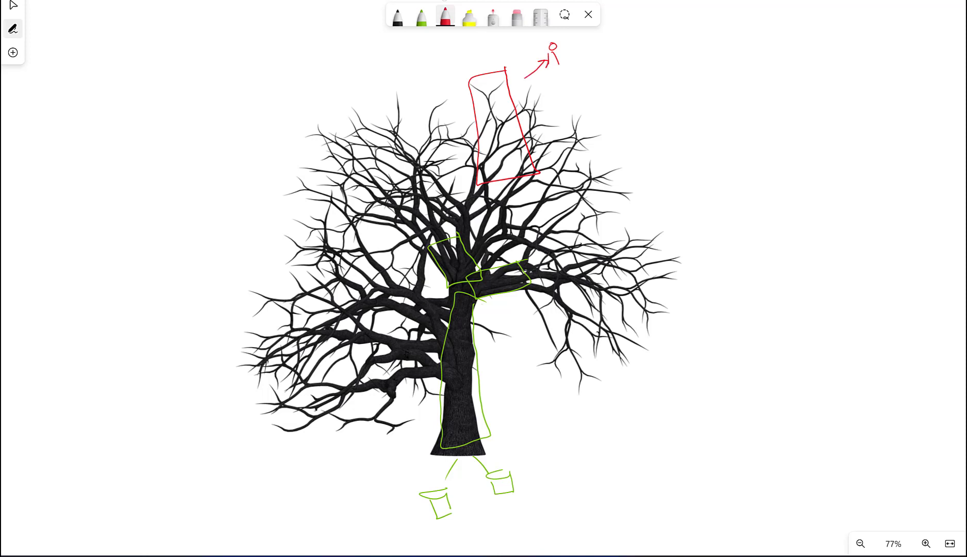
pyautogui.moveTo(439, 75); pyautogui.dragTo(460, 76)
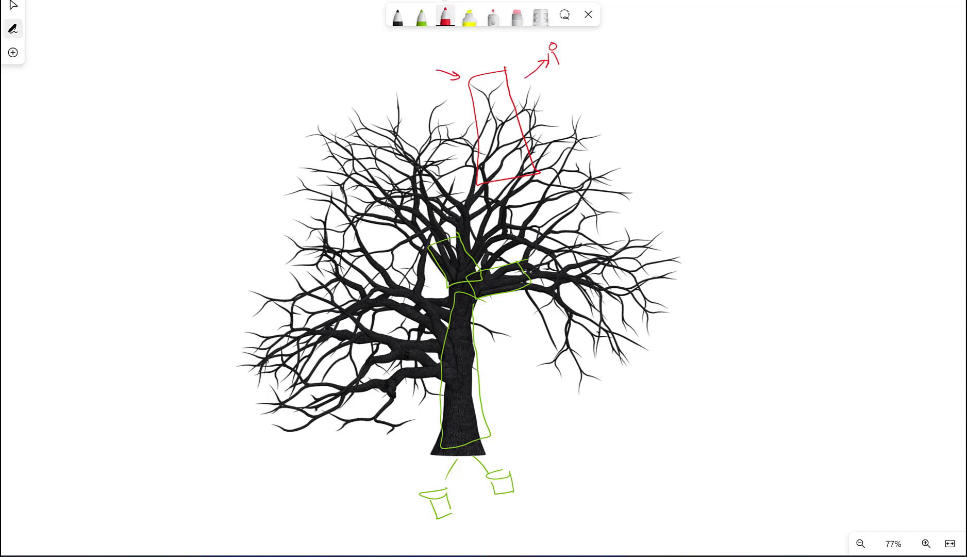
pyautogui.write('PBI Data r')
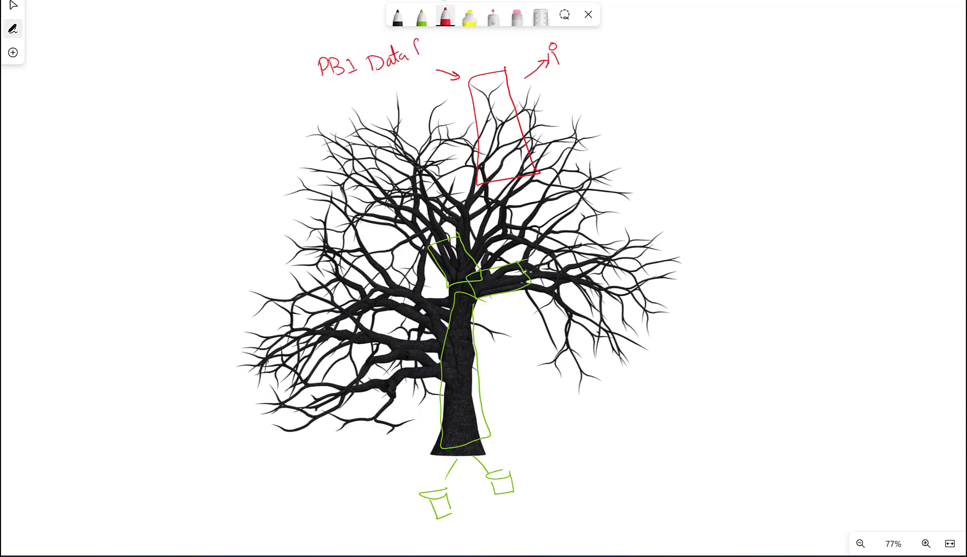
pyautogui.write('flow')
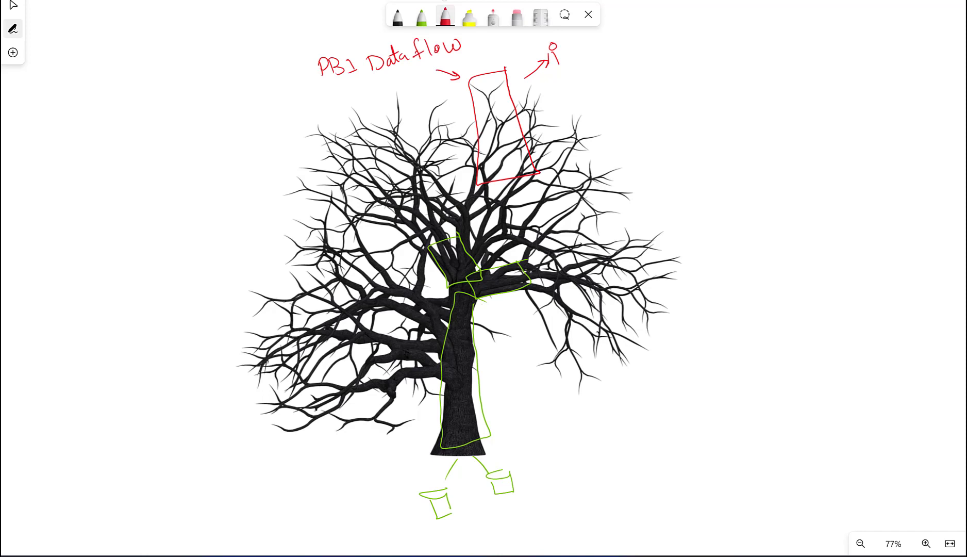
# Draw a large dark red ellipse around the top of the tree crown.
pyautogui.moveTo(423, 284); pyautogui.dragTo(491, 454)
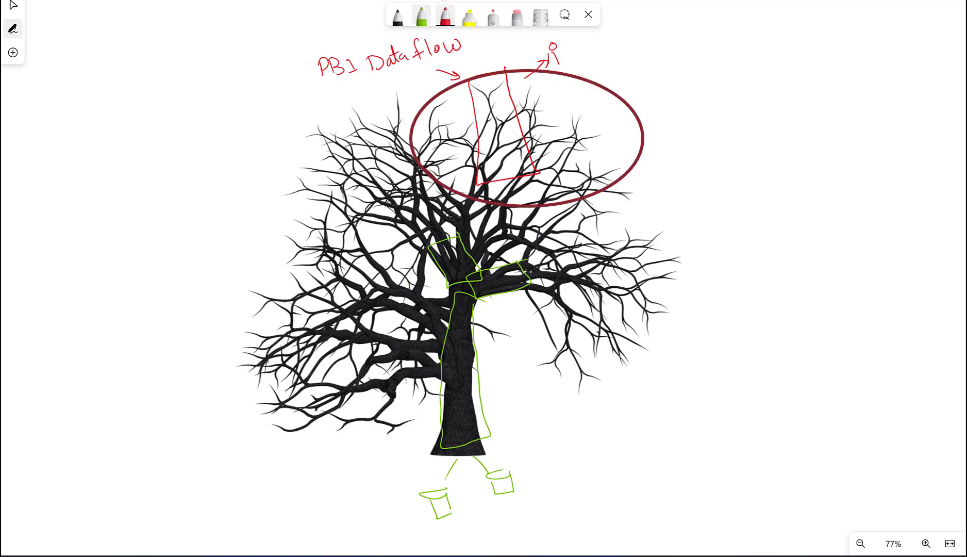
# Clear the crown ellipse, label the trunk 'Pipeline' in green and extend a line up a branch.
pyautogui.click(421, 15)
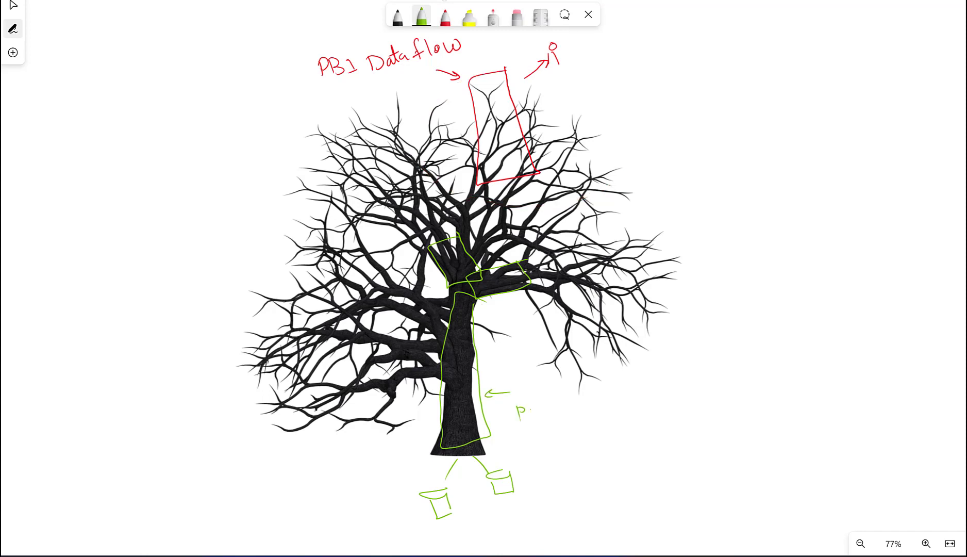
pyautogui.write('Pipy')
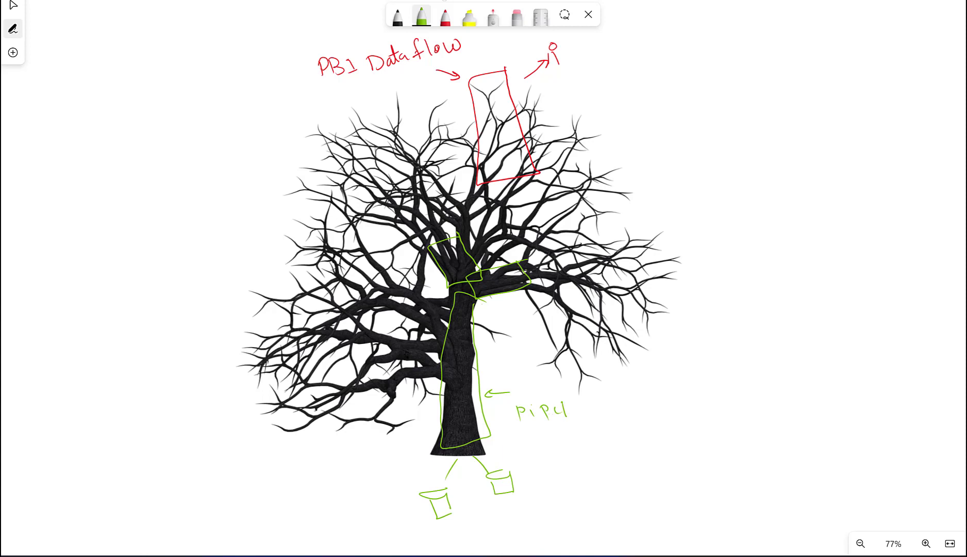
pyautogui.write('eline')
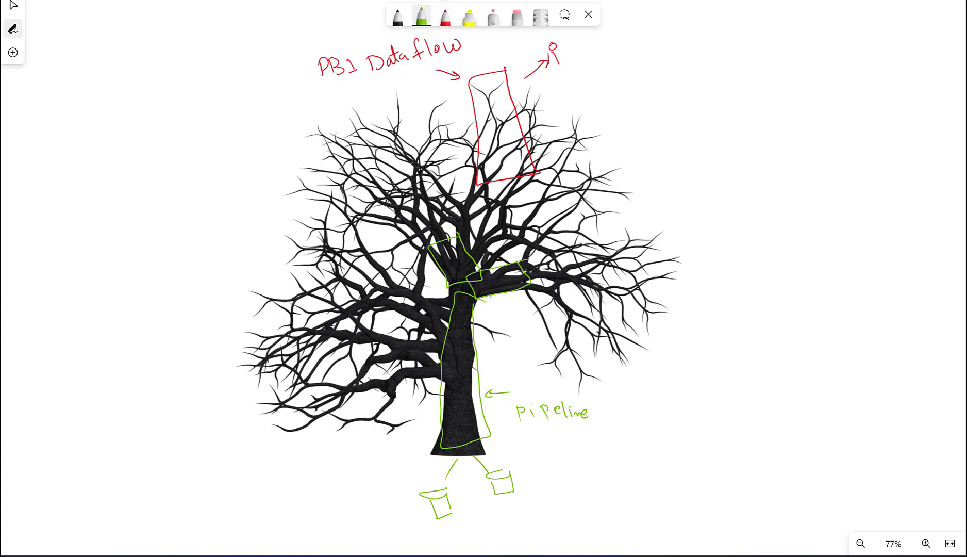
pyautogui.moveTo(501, 215); pyautogui.dragTo(495, 274)
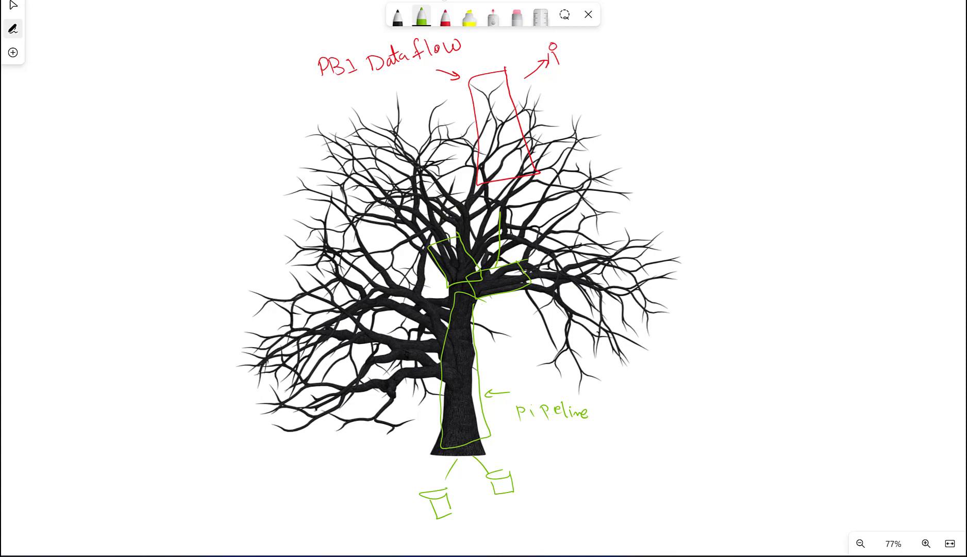
pyautogui.moveTo(475, 274); pyautogui.dragTo(503, 156)
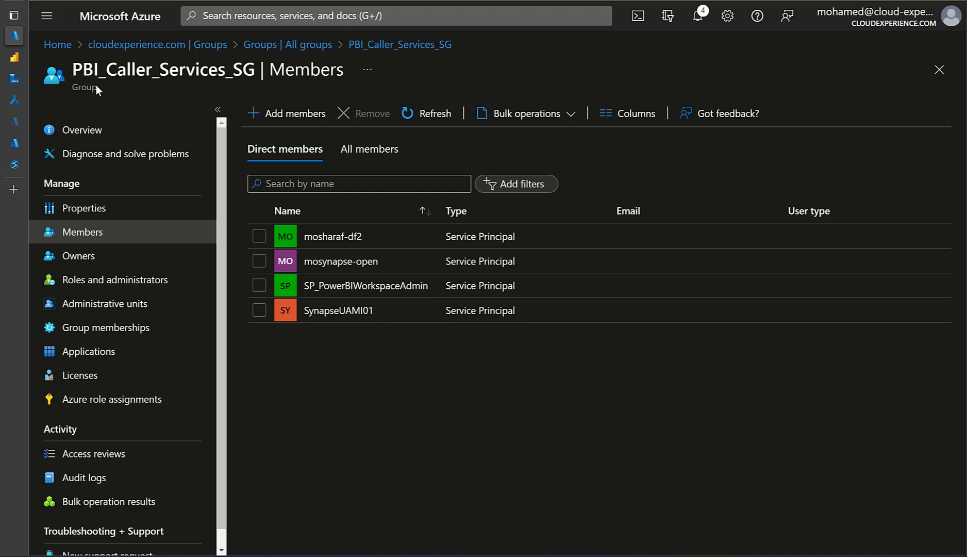
pyautogui.moveTo(173, 84)
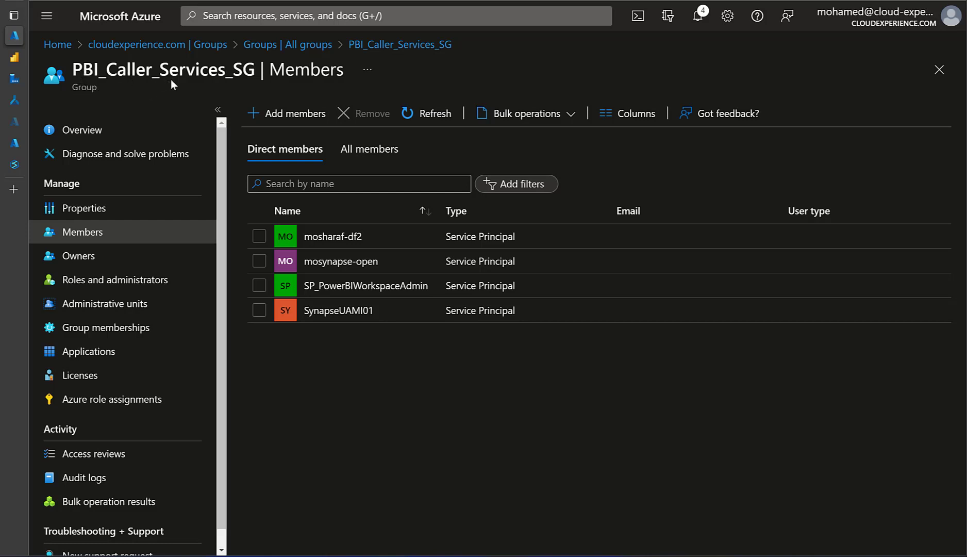
pyautogui.moveTo(326, 433)
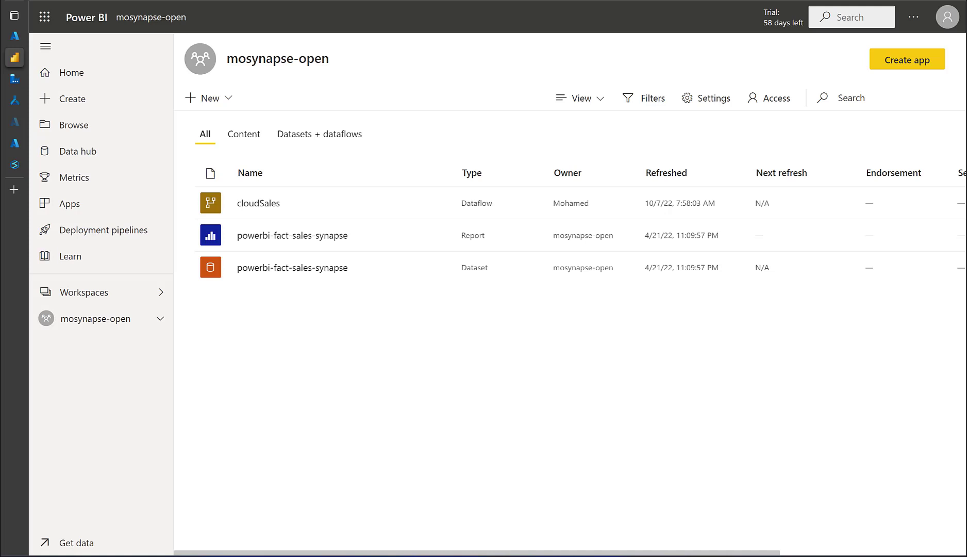
pyautogui.moveTo(616, 425)
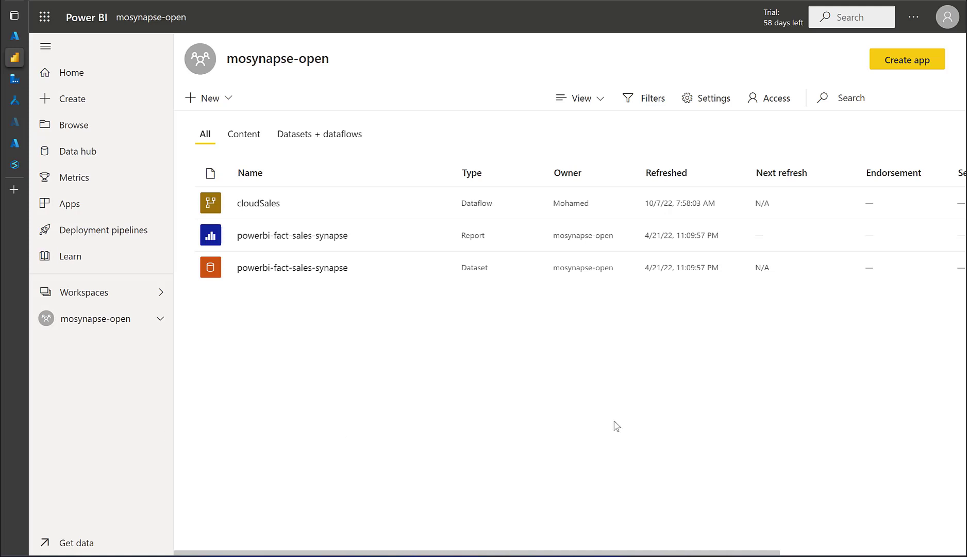
pyautogui.moveTo(383, 356)
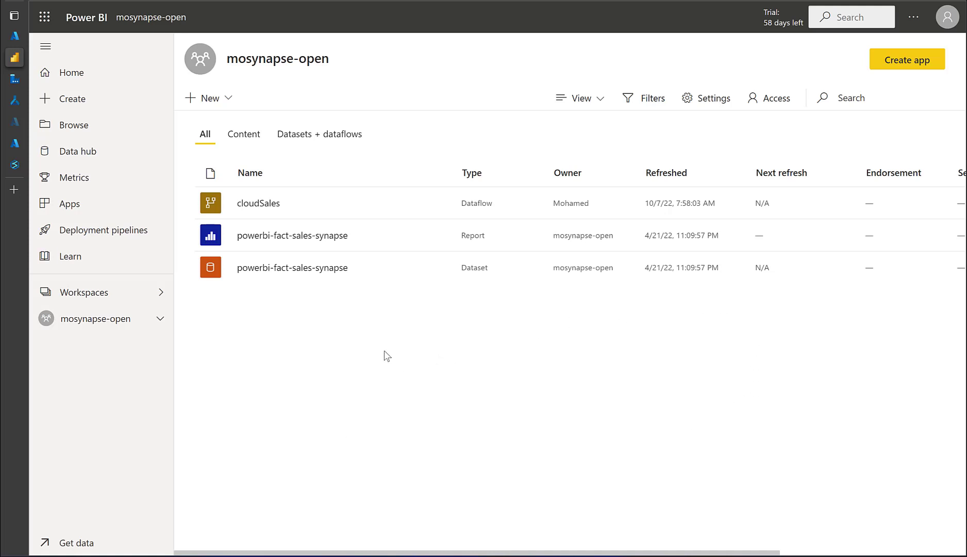
pyautogui.moveTo(279, 304)
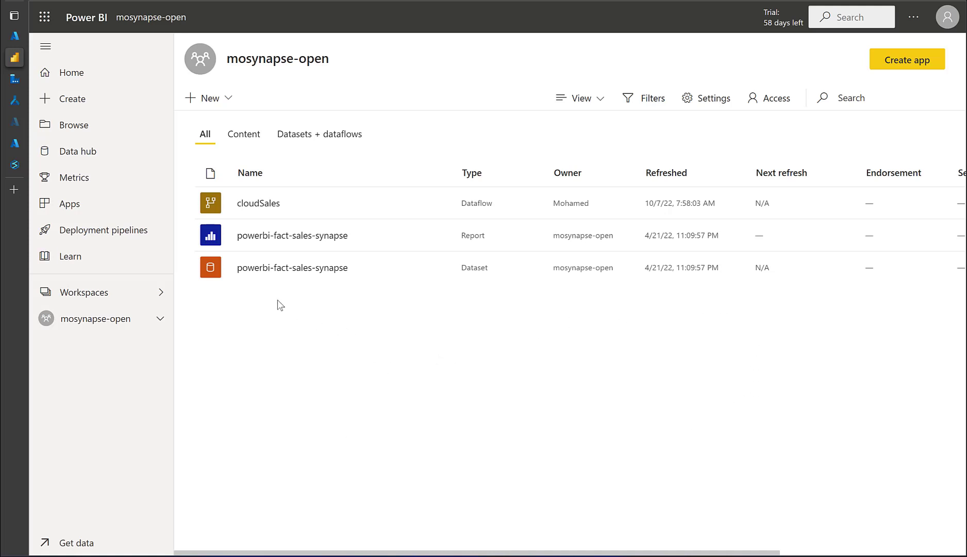
pyautogui.moveTo(258, 203)
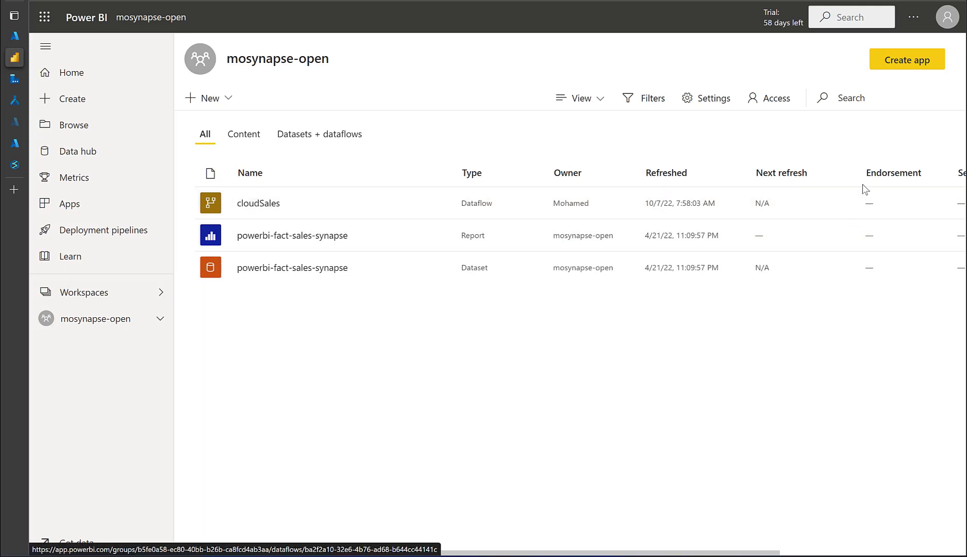
# Show the workspace access list with PBI_Caller_Services_SG as Admin.
pyautogui.click(775, 97)
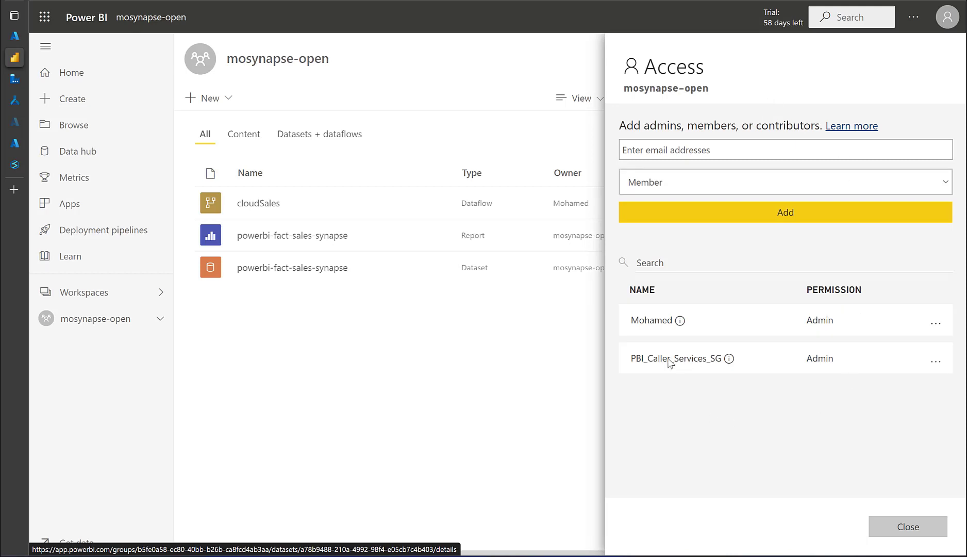
pyautogui.moveTo(713, 366)
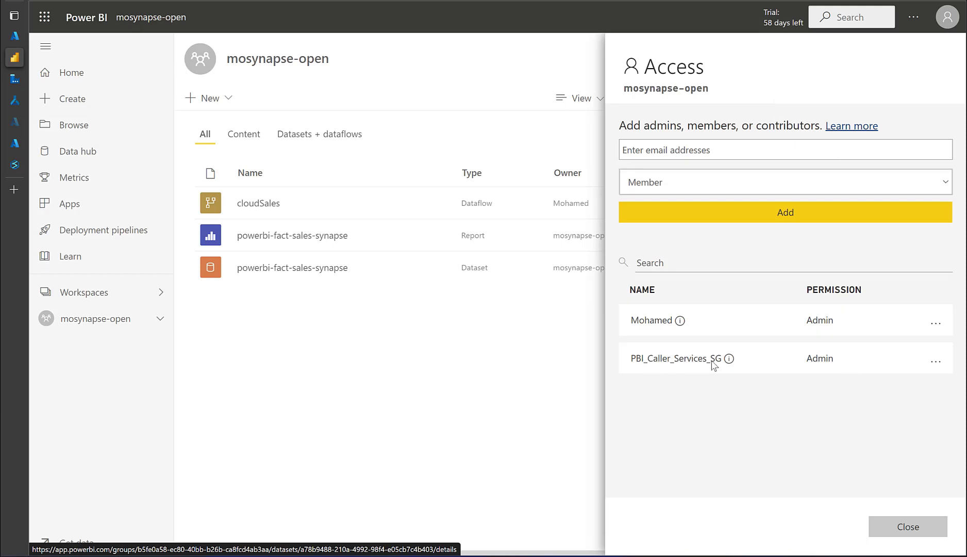
pyautogui.moveTo(784, 368)
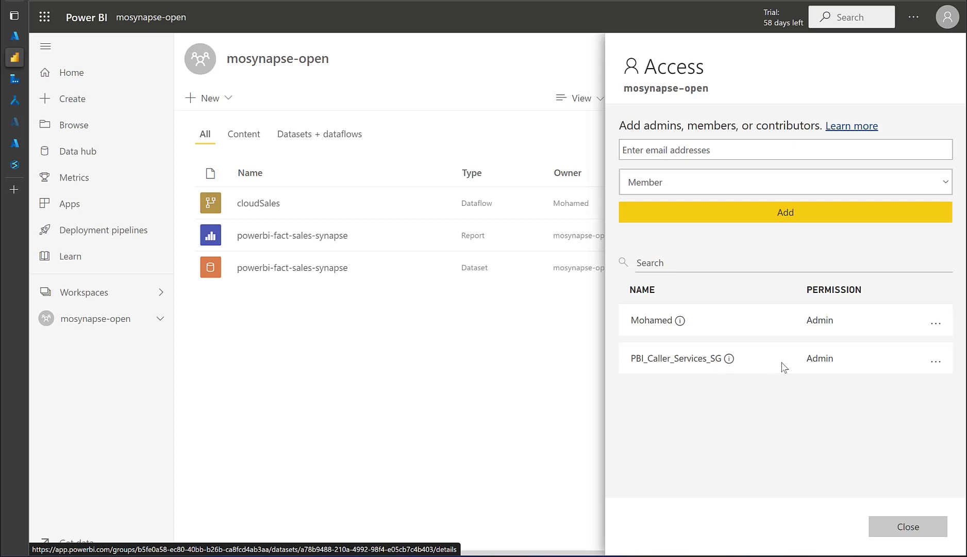
pyautogui.moveTo(831, 369)
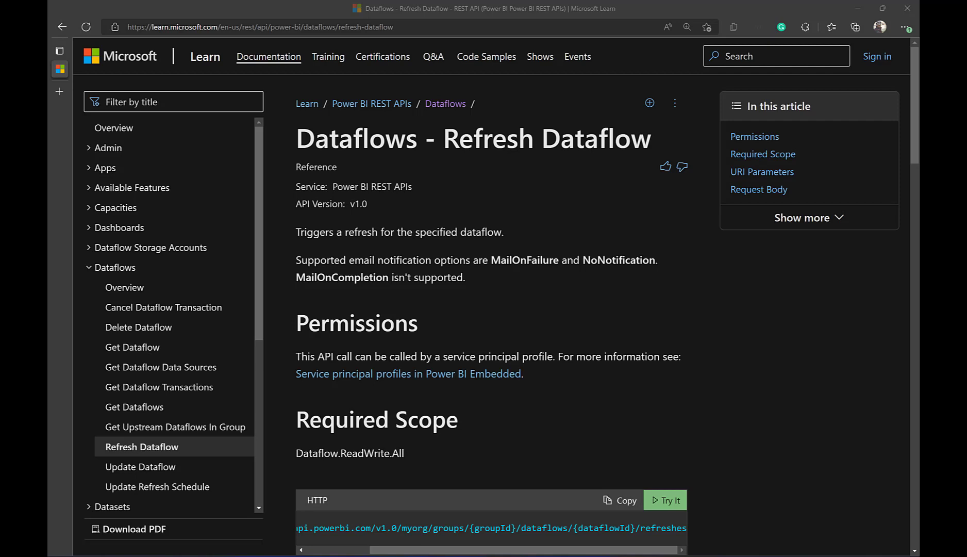
pyautogui.moveTo(676, 316)
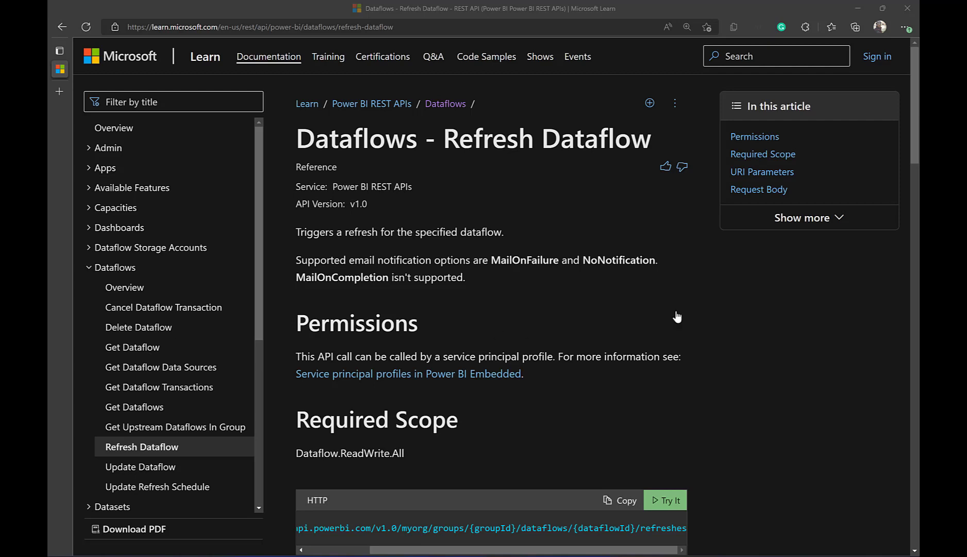
pyautogui.moveTo(402, 113)
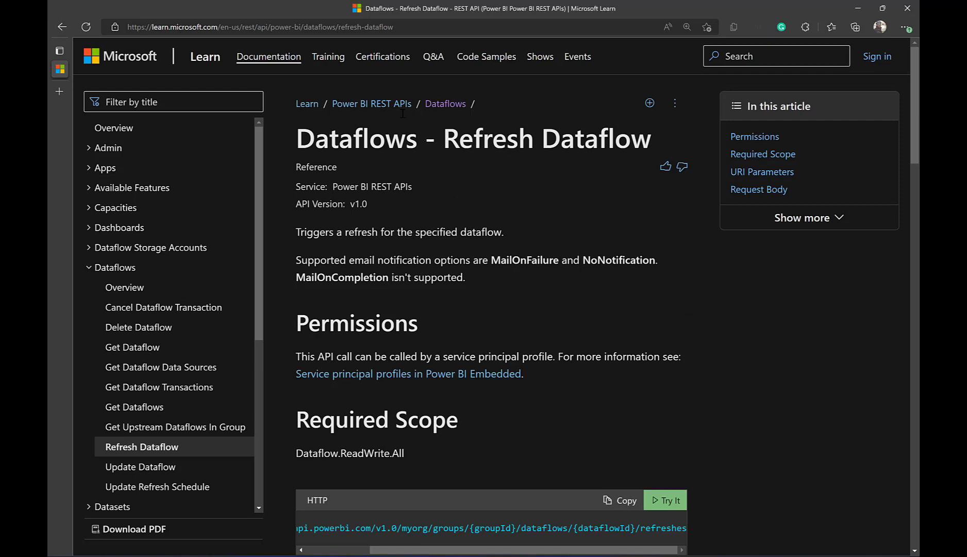
pyautogui.moveTo(444, 103)
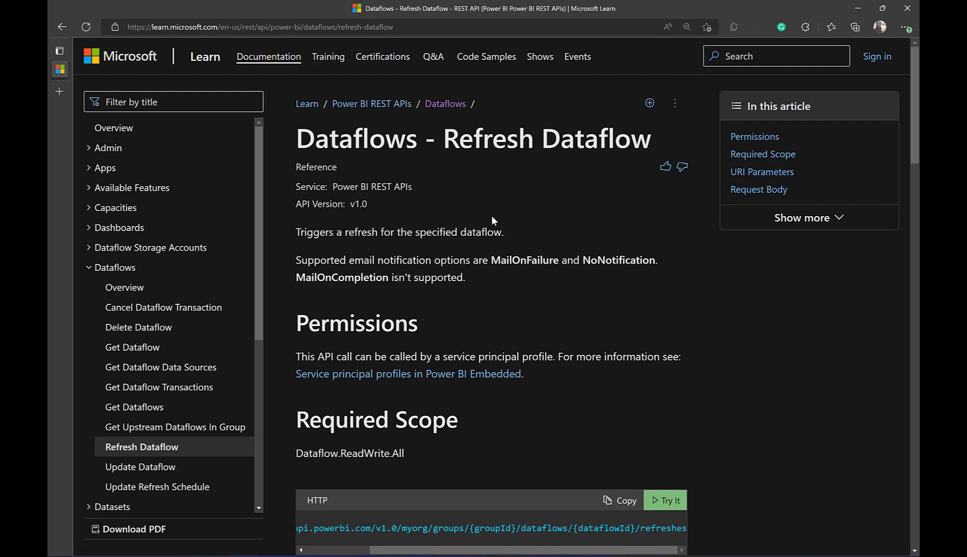
# Scroll the Refresh Dataflow docs to read the full POST refresh endpoint.
pyautogui.scroll(-3)
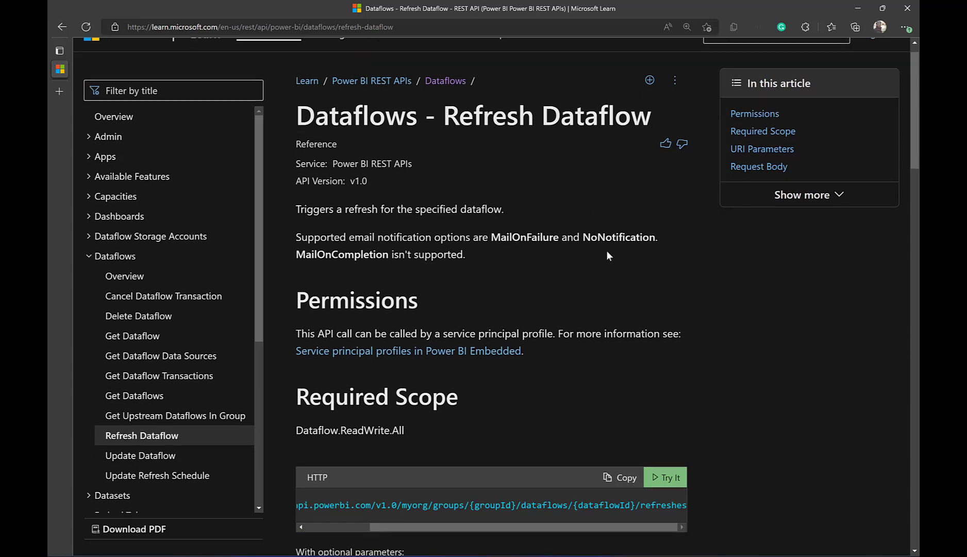
pyautogui.scroll(-3)
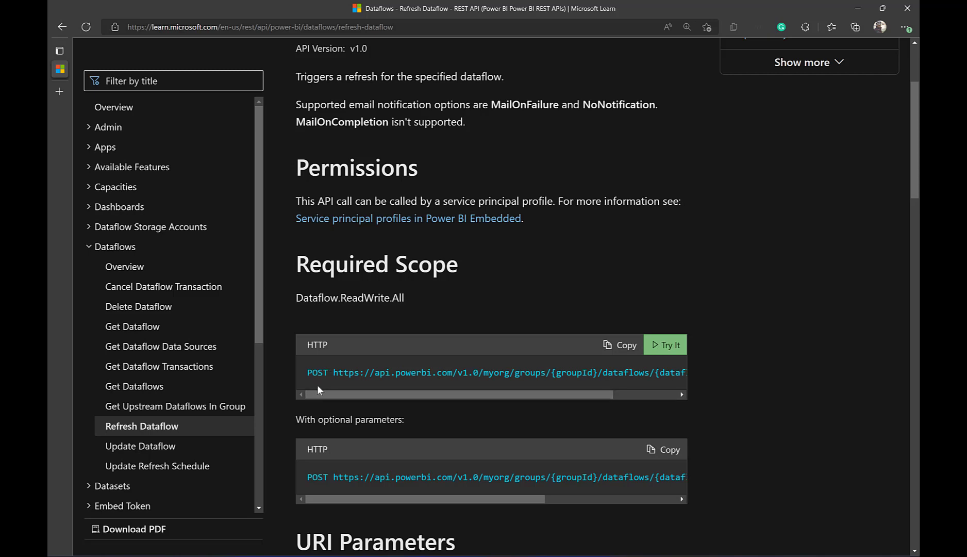
pyautogui.moveTo(321, 394); pyautogui.dragTo(367, 394)
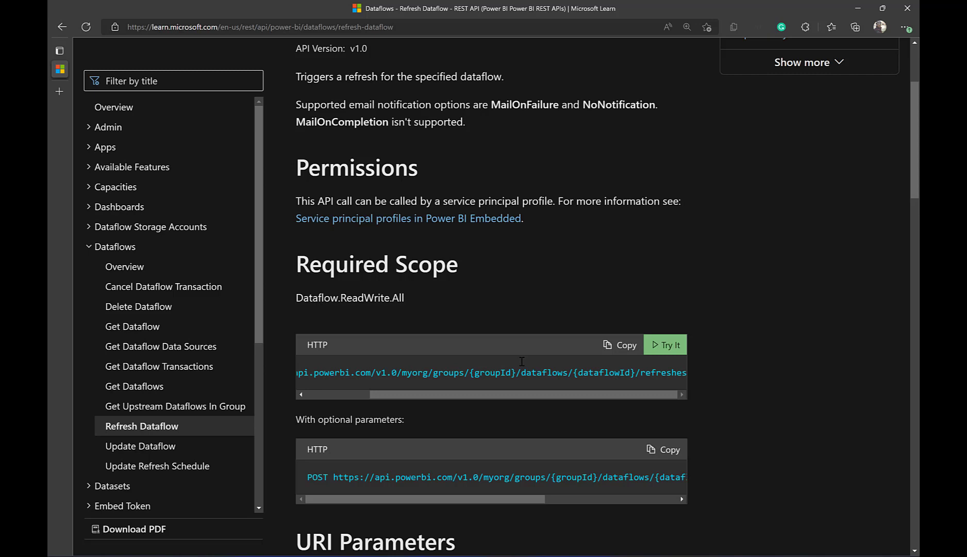
pyautogui.moveTo(832, 39)
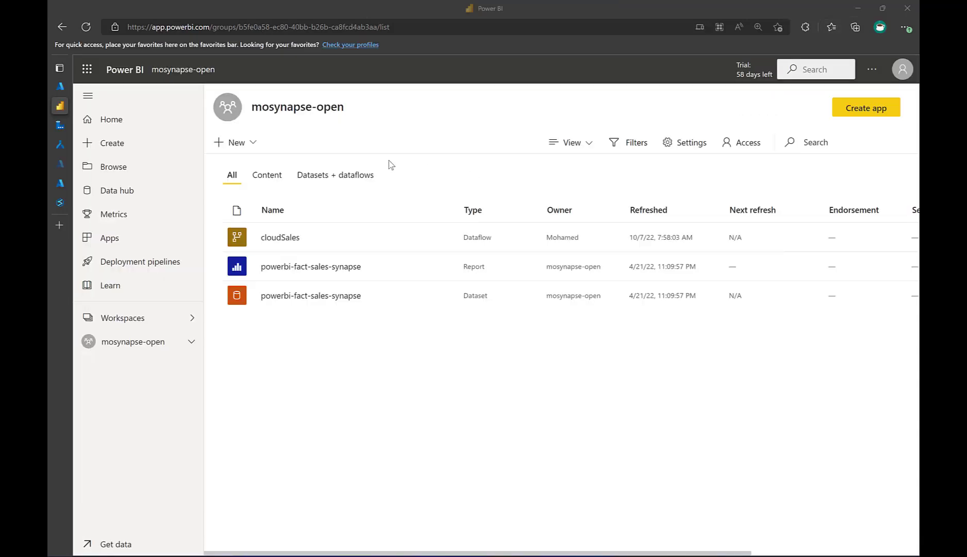
pyautogui.moveTo(275, 335)
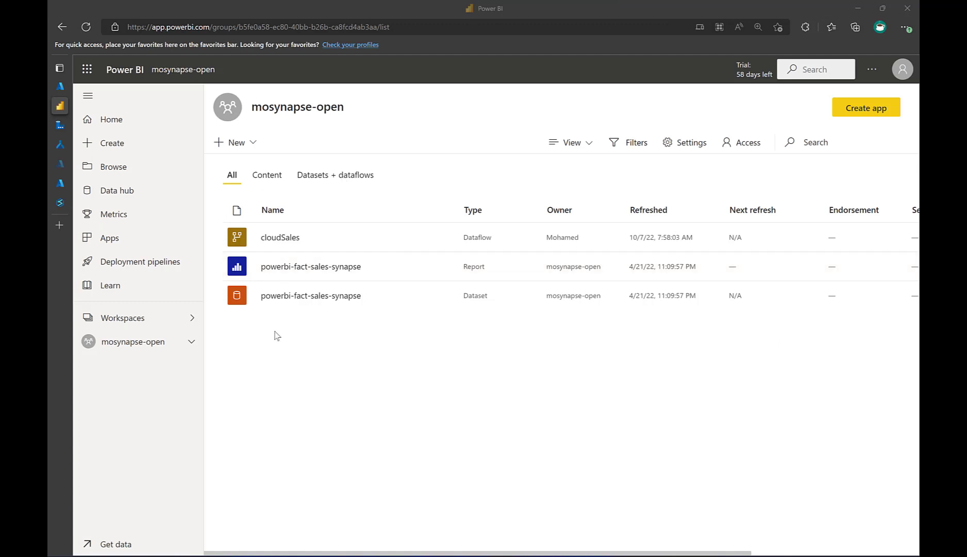
# Open the cloudSales dataflow and select its dataflow ID in the URL.
pyautogui.click(284, 26)
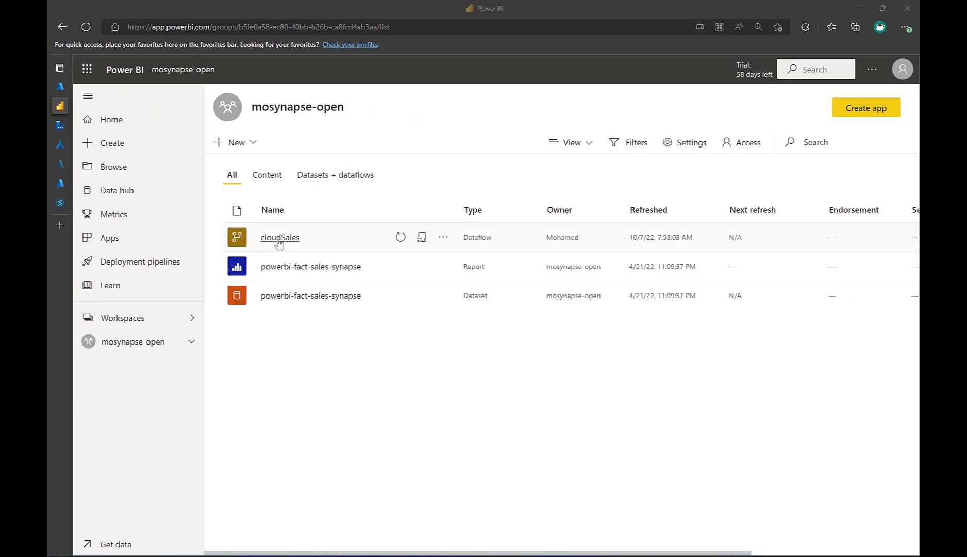
pyautogui.click(279, 237)
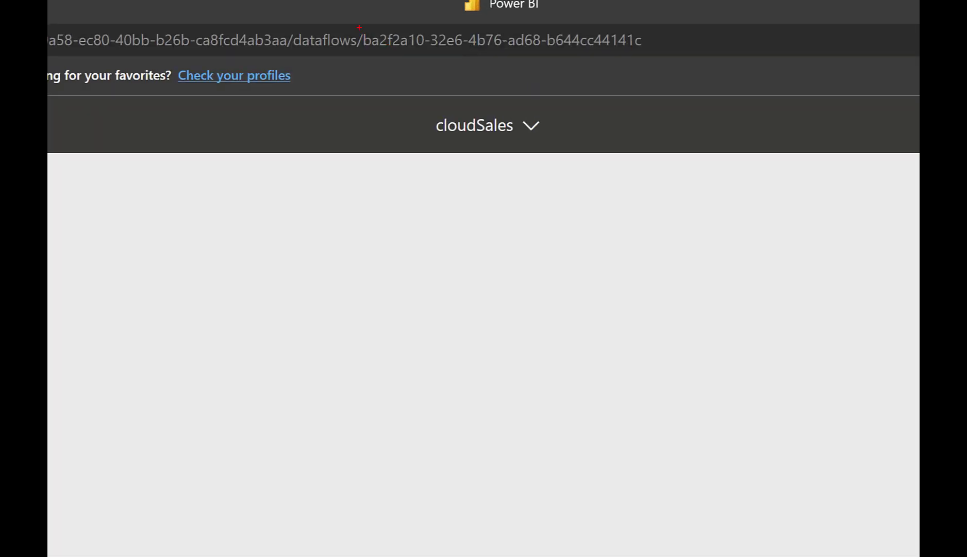
pyautogui.doubleClick(401, 40)
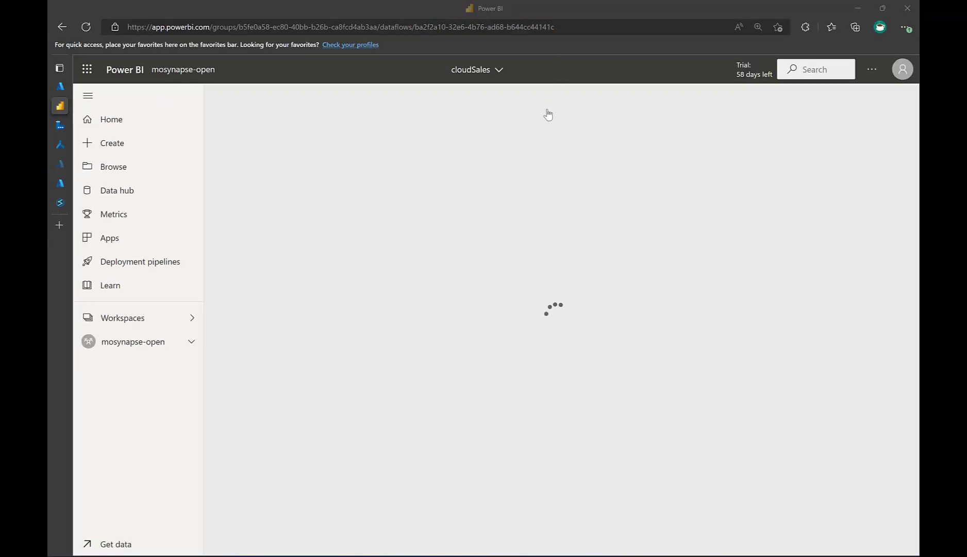
pyautogui.moveTo(363, 361)
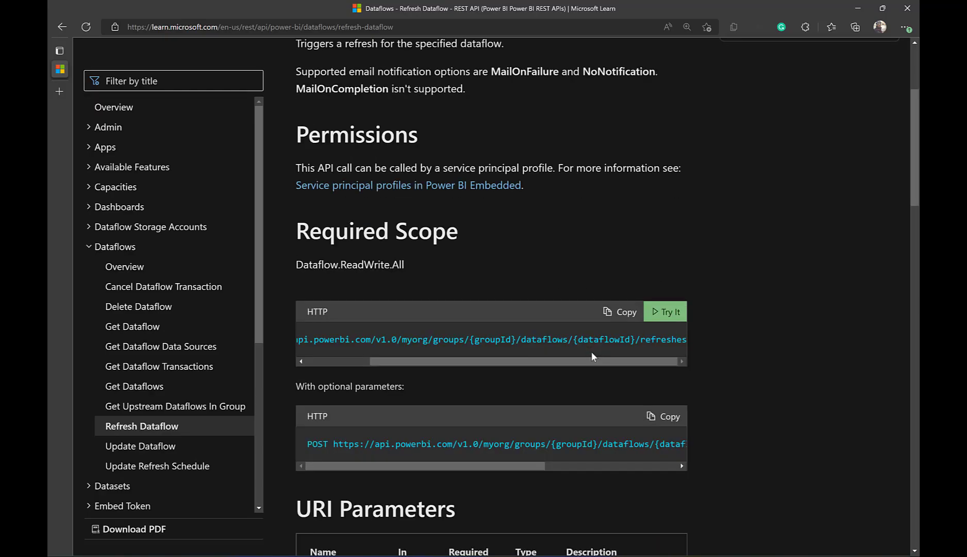
# Scroll through URI Parameters, Request Body and the MailOnFailure sample request.
pyautogui.scroll(-3)
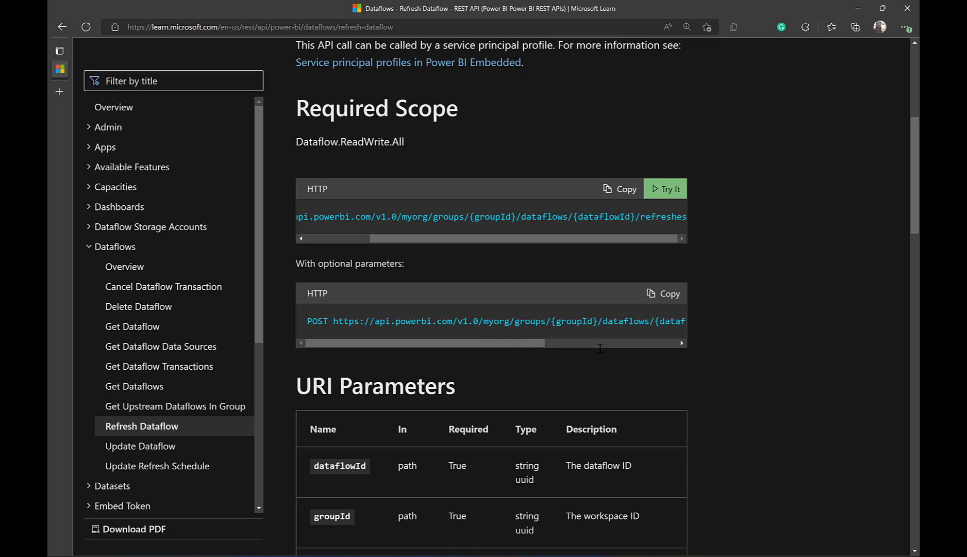
pyautogui.scroll(-3)
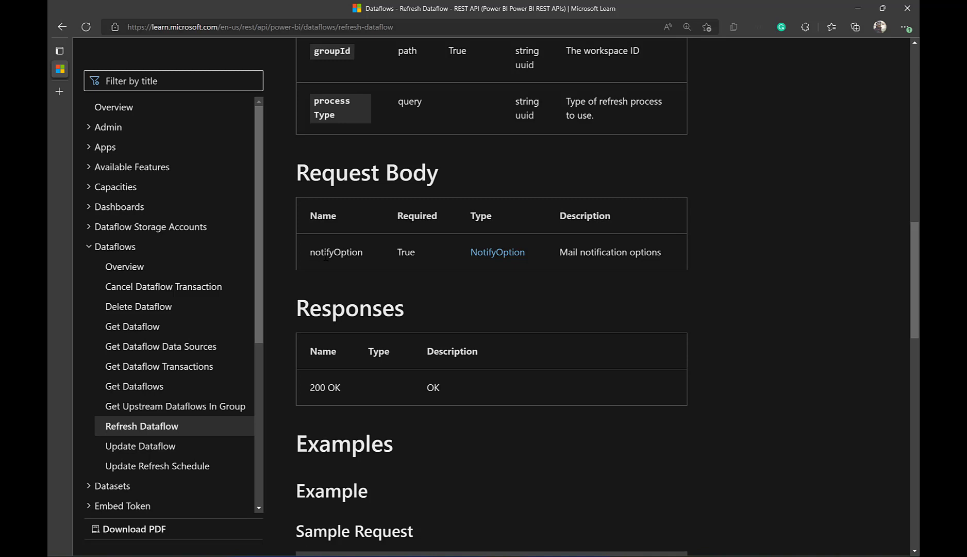
pyautogui.moveTo(333, 270)
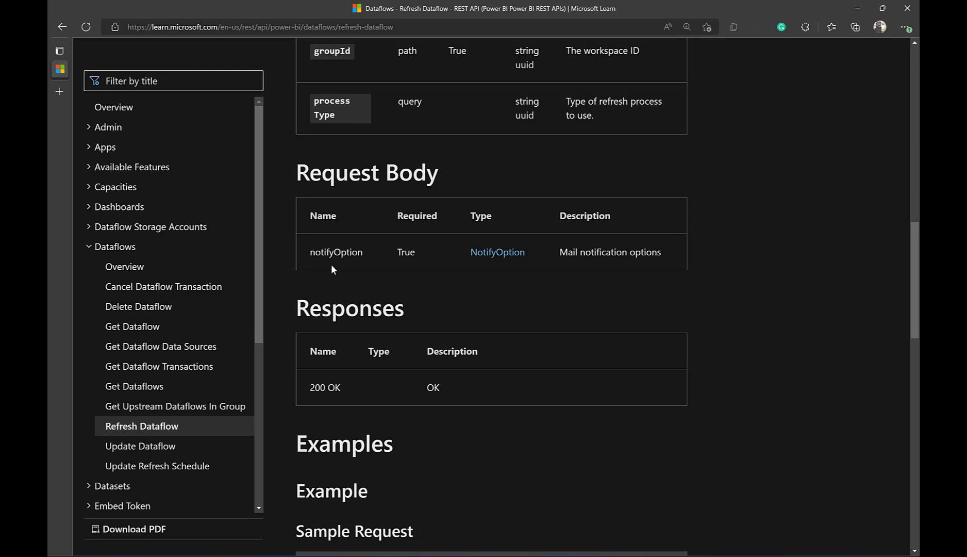
pyautogui.moveTo(312, 253)
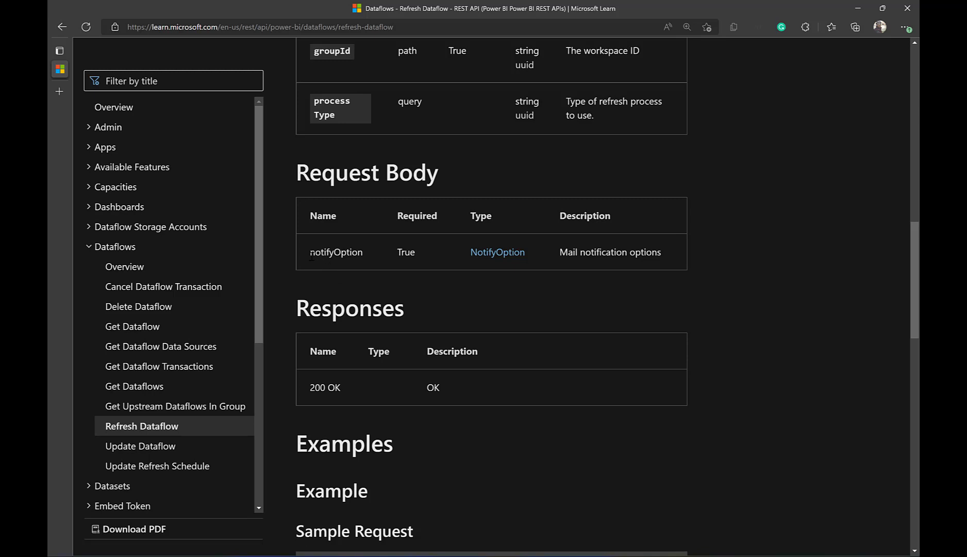
pyautogui.scroll(-3)
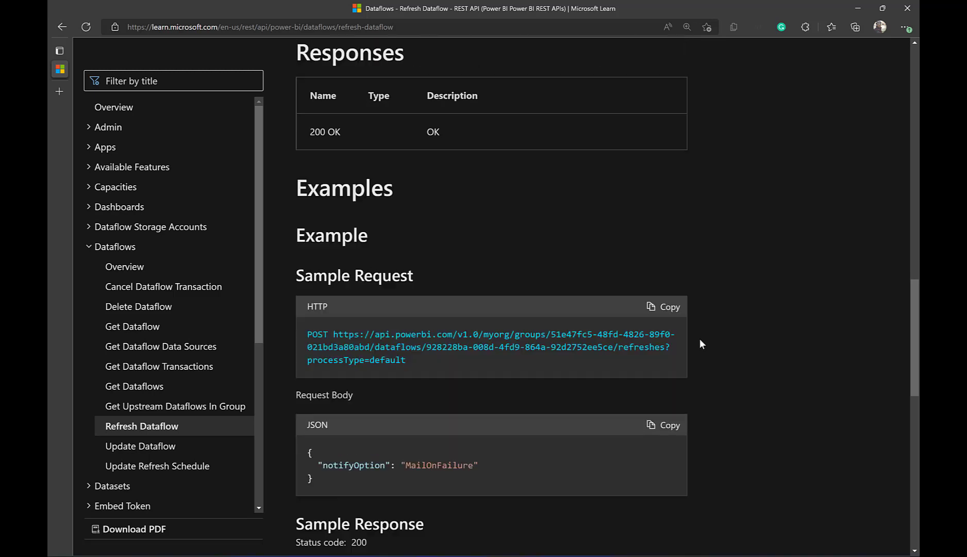
pyautogui.scroll(-3)
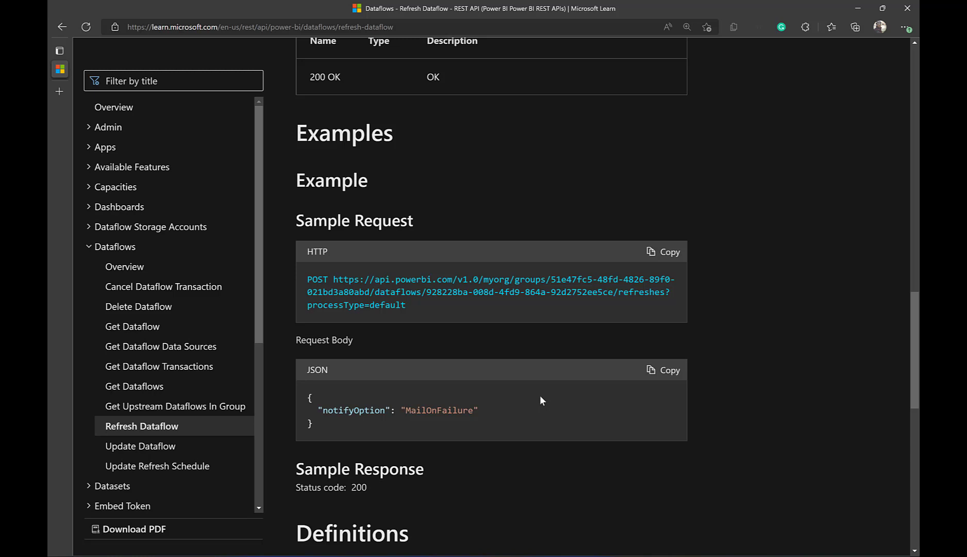
pyautogui.moveTo(448, 455)
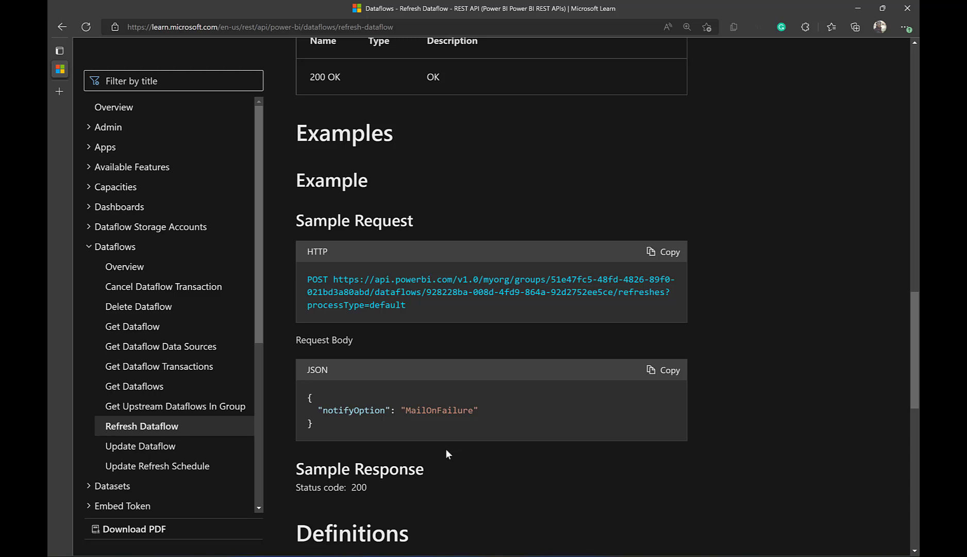
pyautogui.moveTo(447, 427)
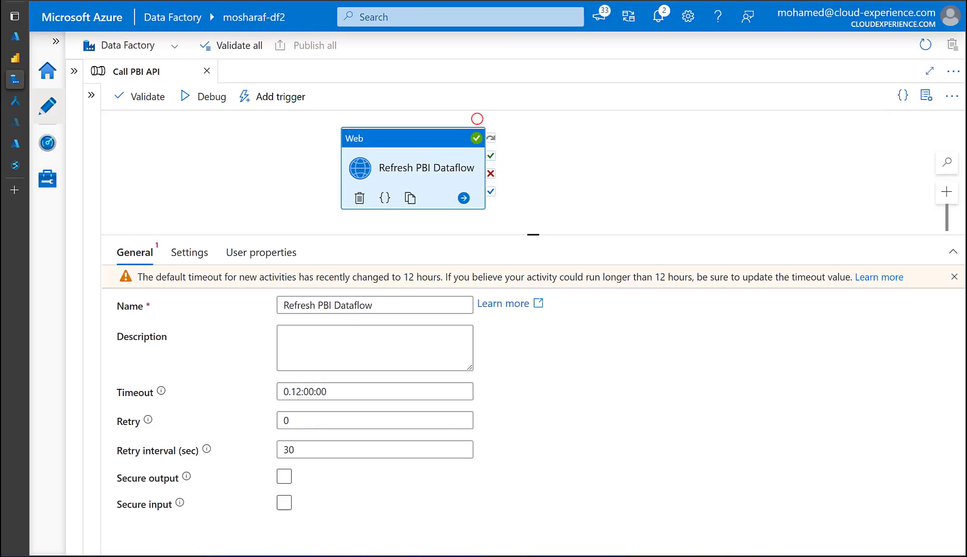
pyautogui.moveTo(439, 143)
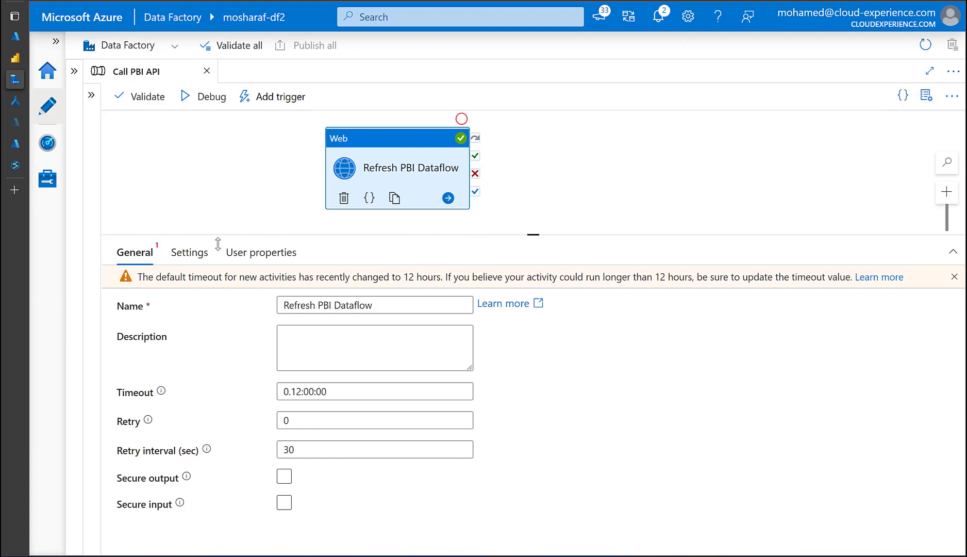
# Review the Web activity's request settings and Power BI refresh endpoint URL.
pyautogui.click(188, 253)
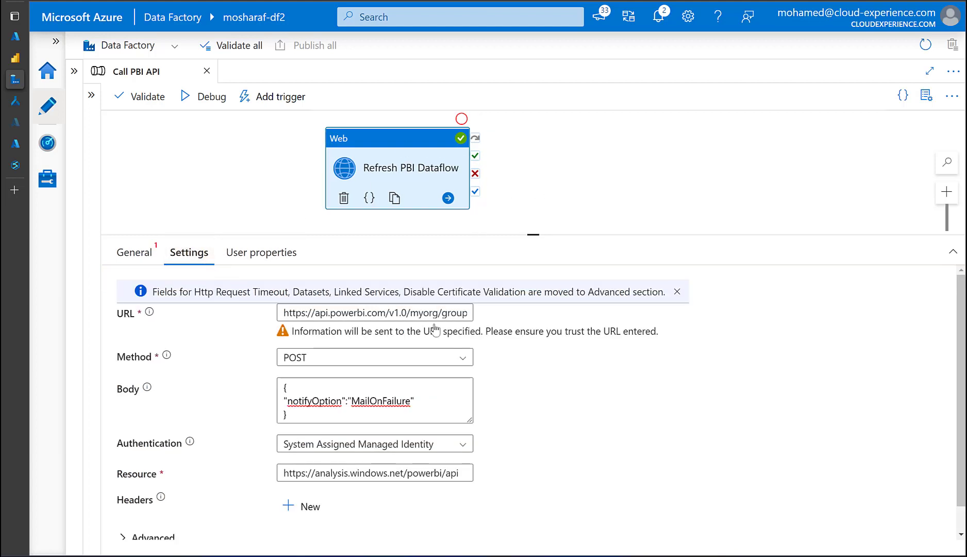
pyautogui.click(374, 312)
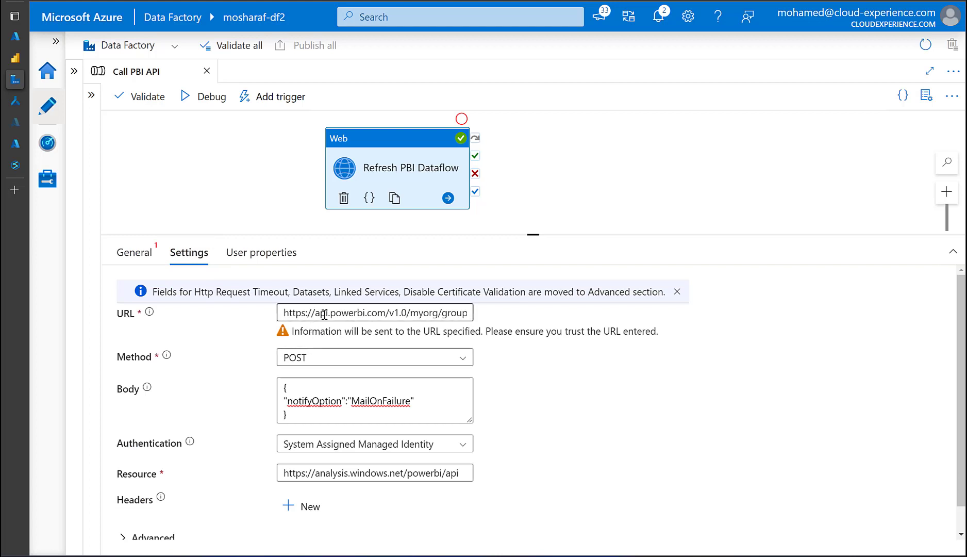
pyautogui.click(374, 313)
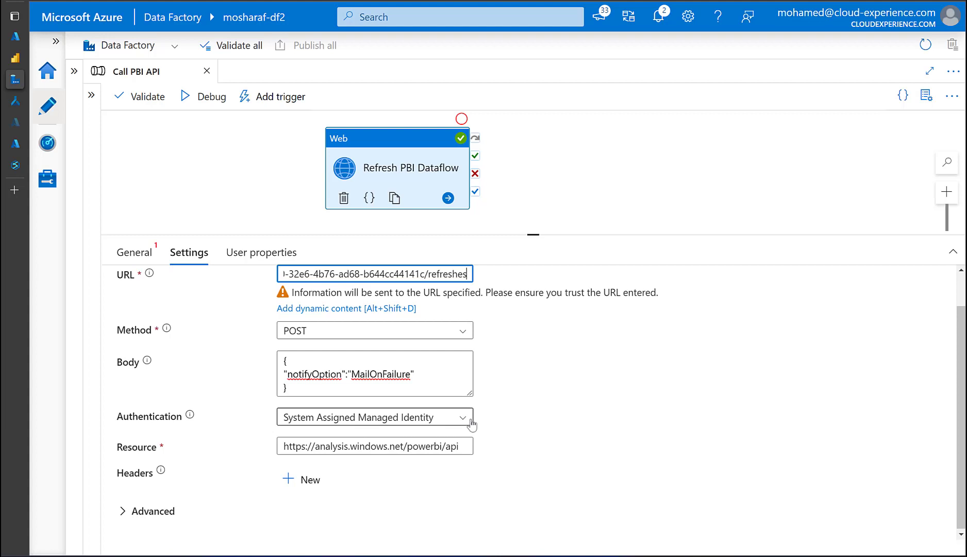
pyautogui.moveTo(469, 418)
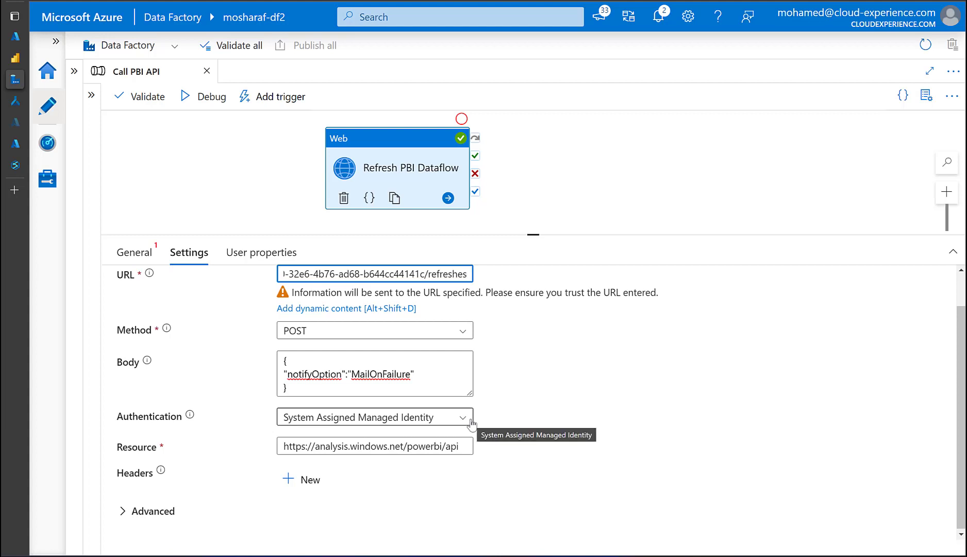
pyautogui.moveTo(620, 415)
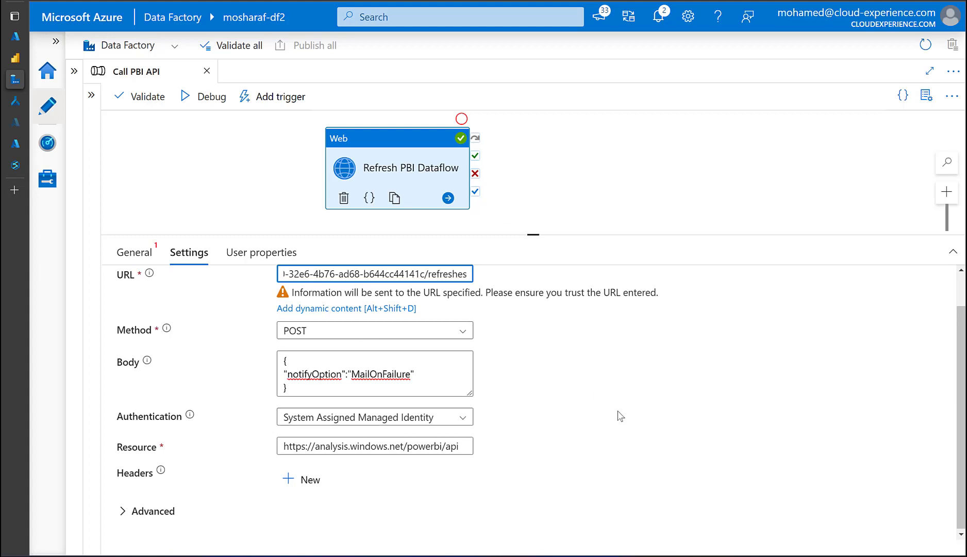
pyautogui.moveTo(542, 411)
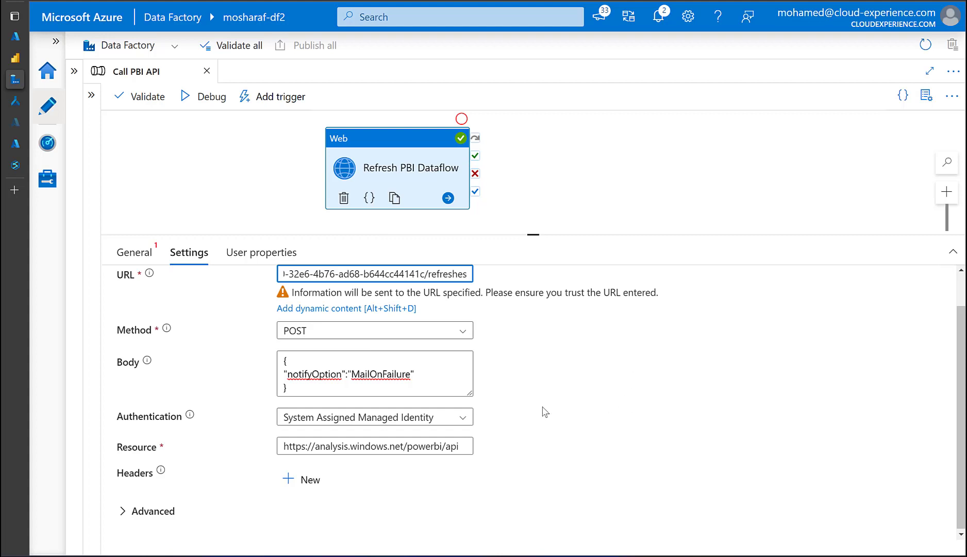
pyautogui.click(374, 446)
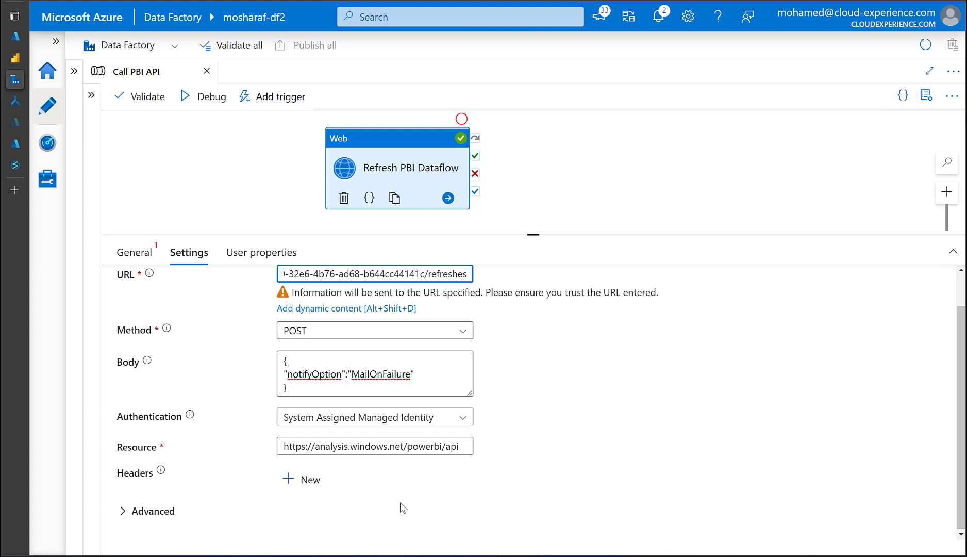
pyautogui.moveTo(346, 465)
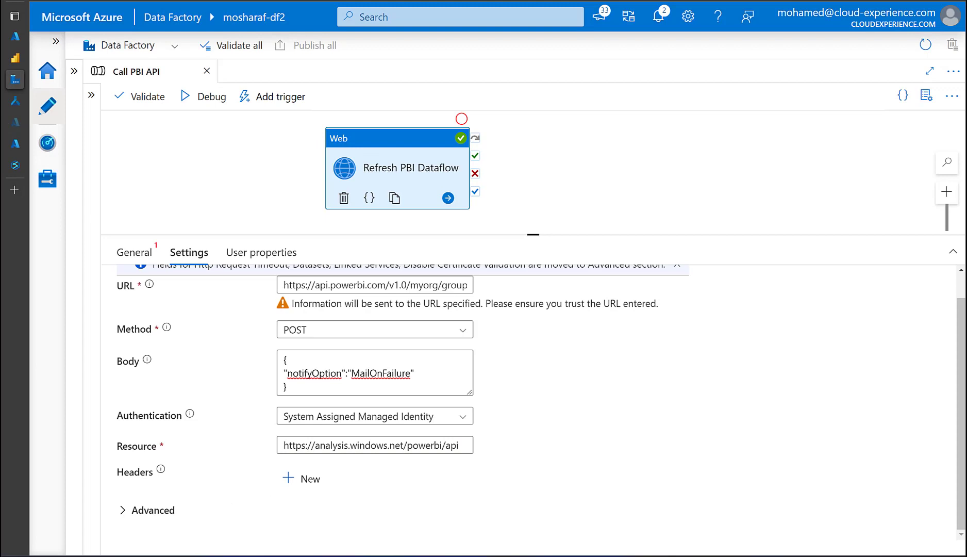
pyautogui.click(375, 274)
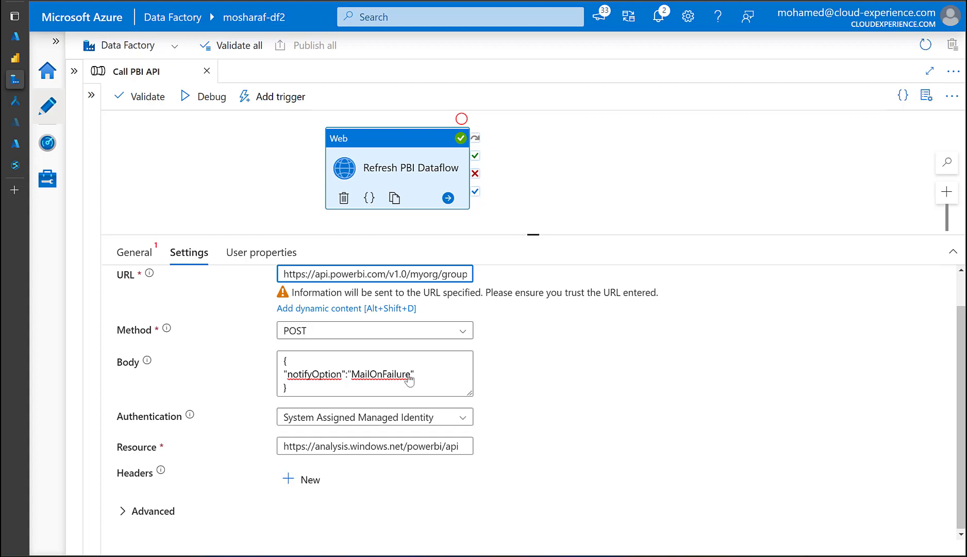
# Start a debug run of the Call PBI API pipeline and check its output status.
pyautogui.click(212, 97)
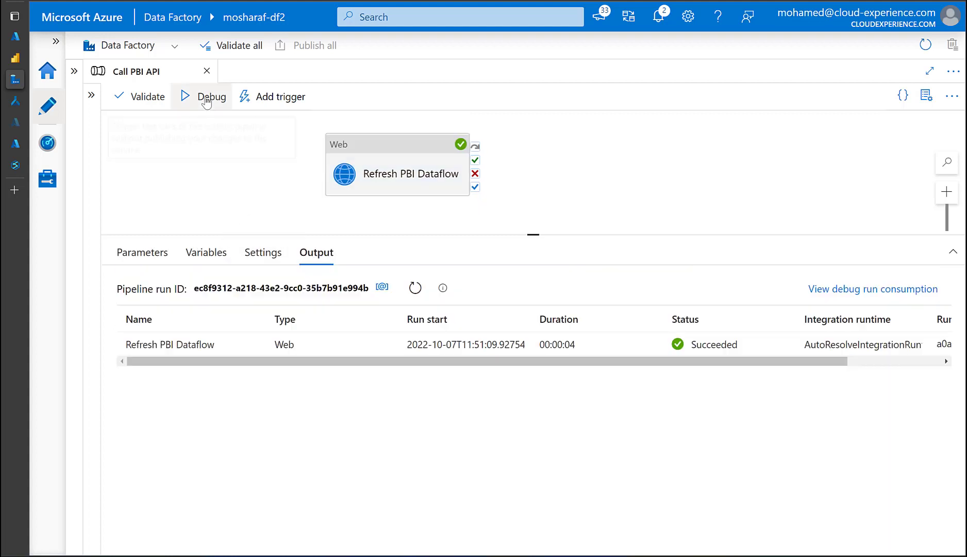
pyautogui.click(212, 96)
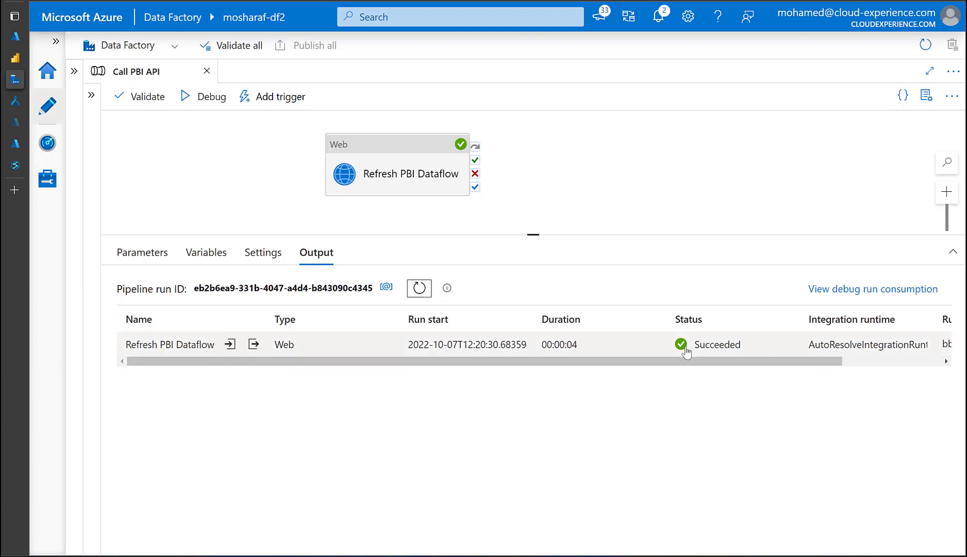
pyautogui.moveTo(580, 351)
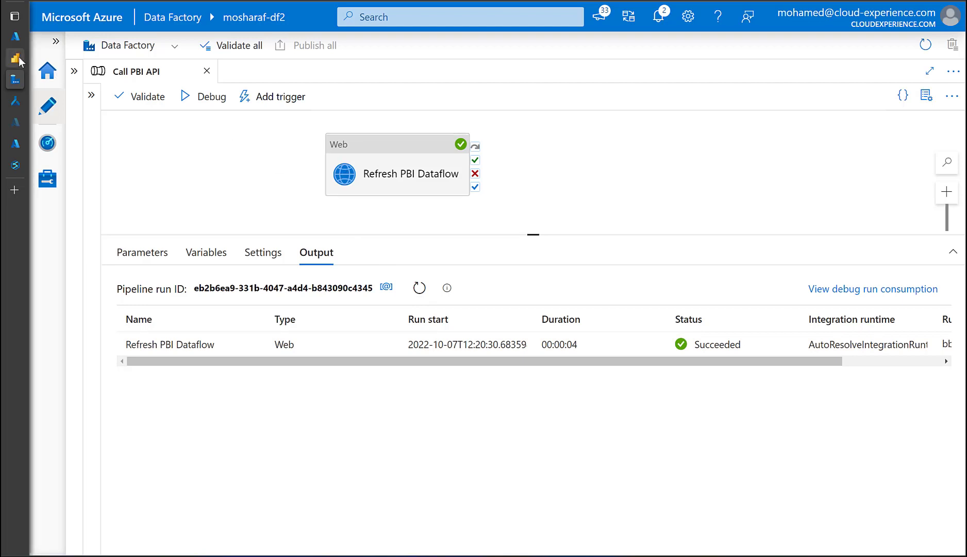
# Switch to Power BI and open the mosynapse-open workspace.
pyautogui.click(14, 58)
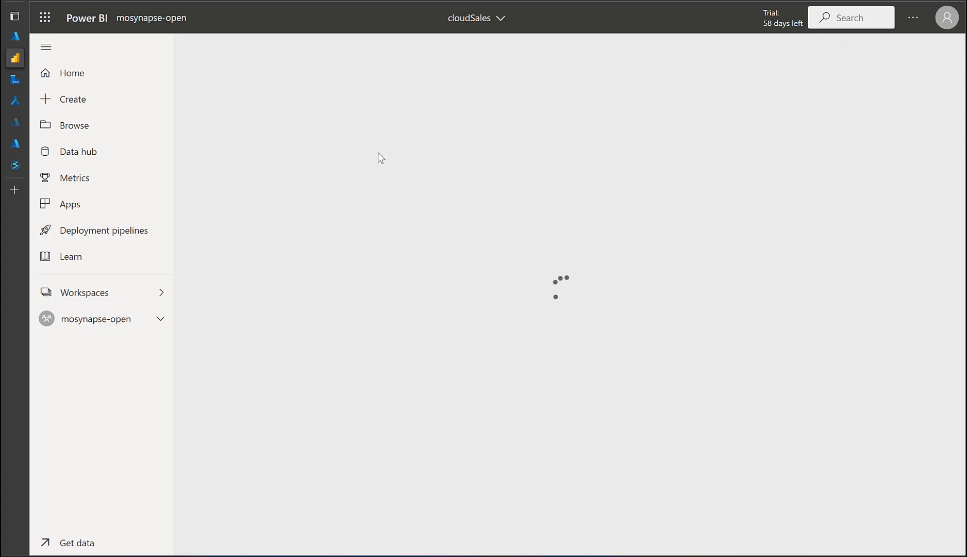
pyautogui.moveTo(350, 178)
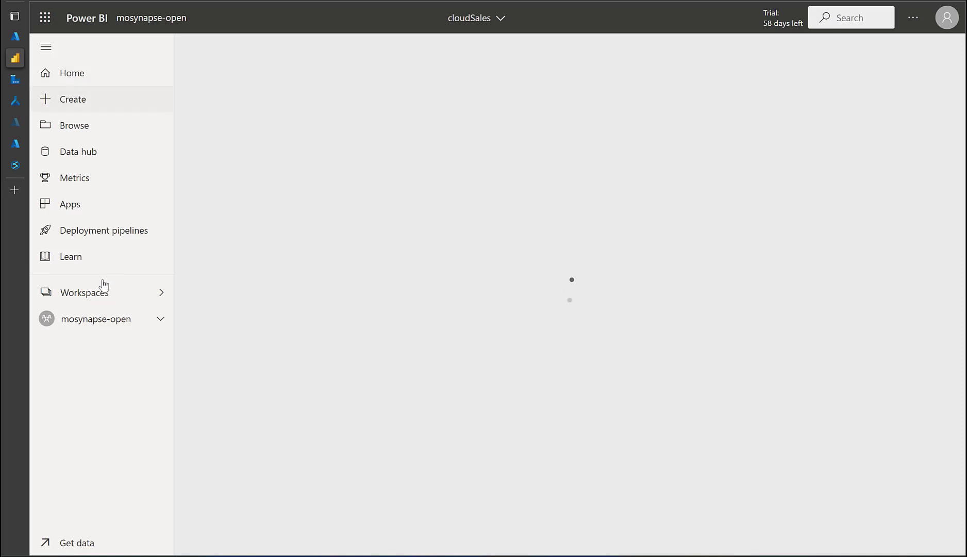
pyautogui.click(96, 318)
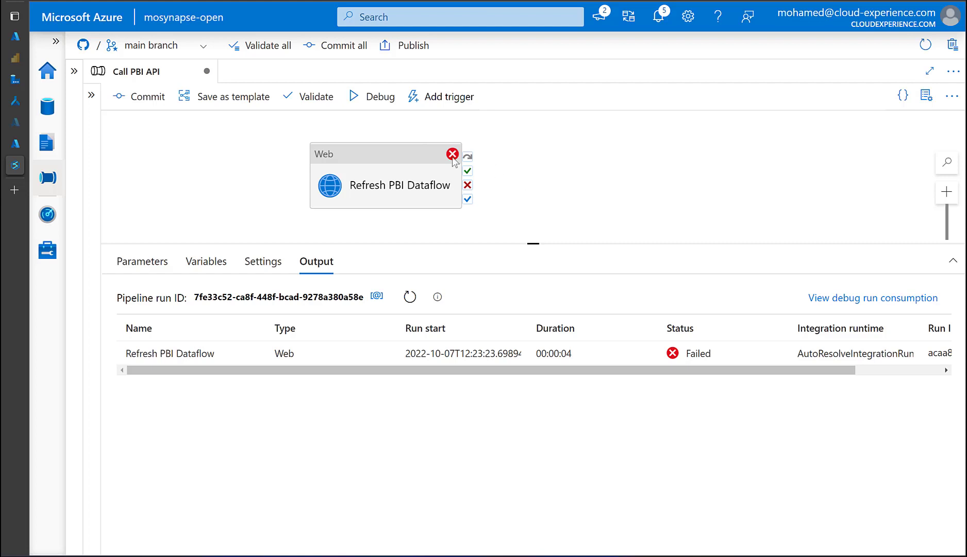
# Show the failed Refresh PBI Dataflow Web activity's settings with its POST refresh URL and MailOnFailure body.
pyautogui.click(383, 185)
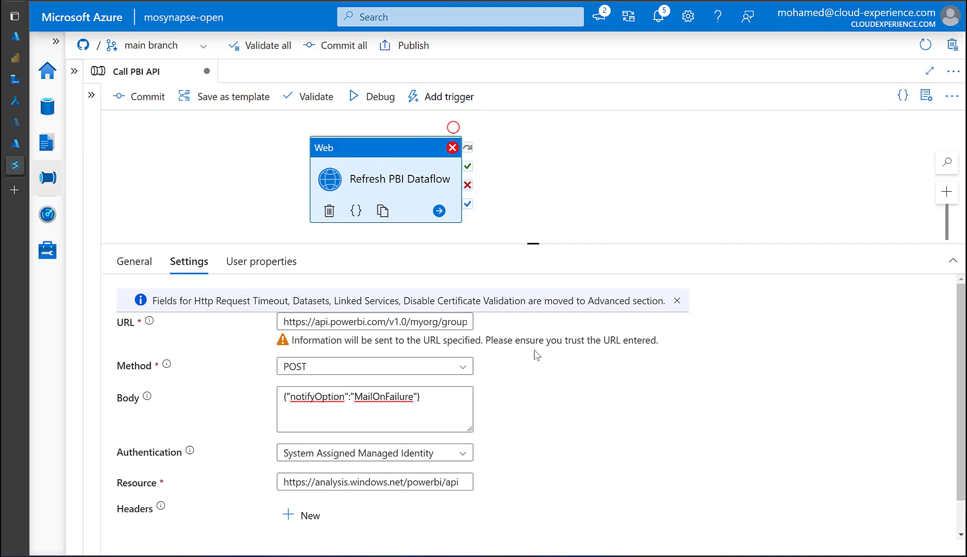
pyautogui.moveTo(410, 145)
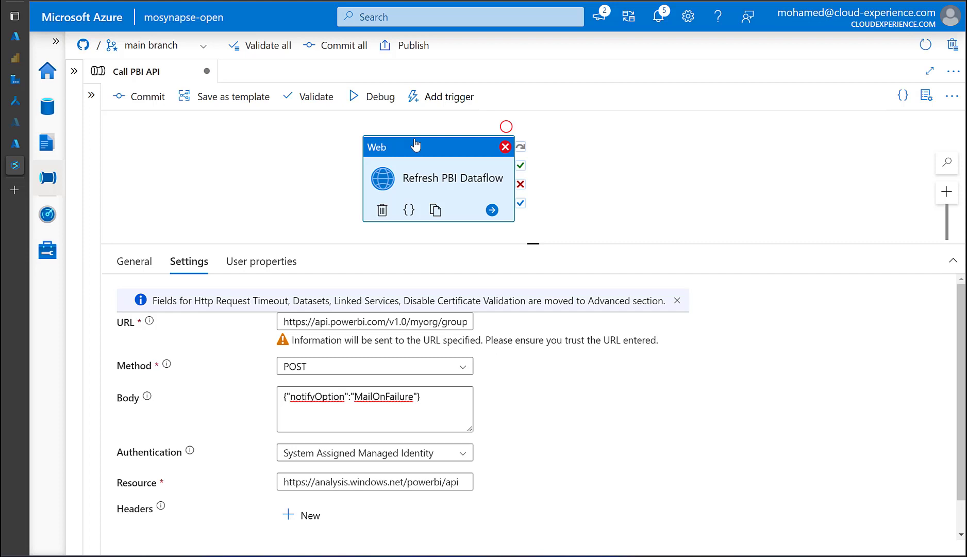
pyautogui.moveTo(699, 482)
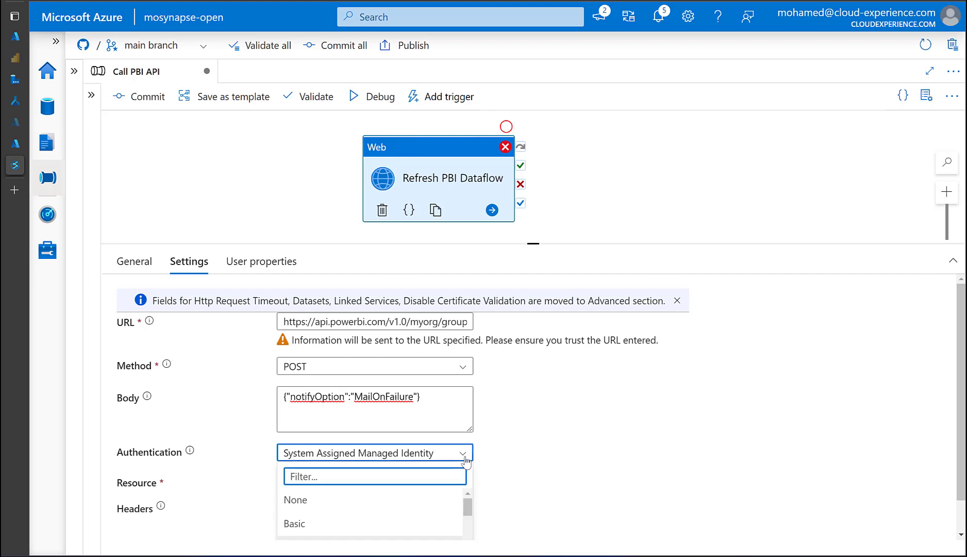
# Switch authentication to User Assigned Managed Identity, keeping credential SynapseUAMI01.
pyautogui.scroll(-3)
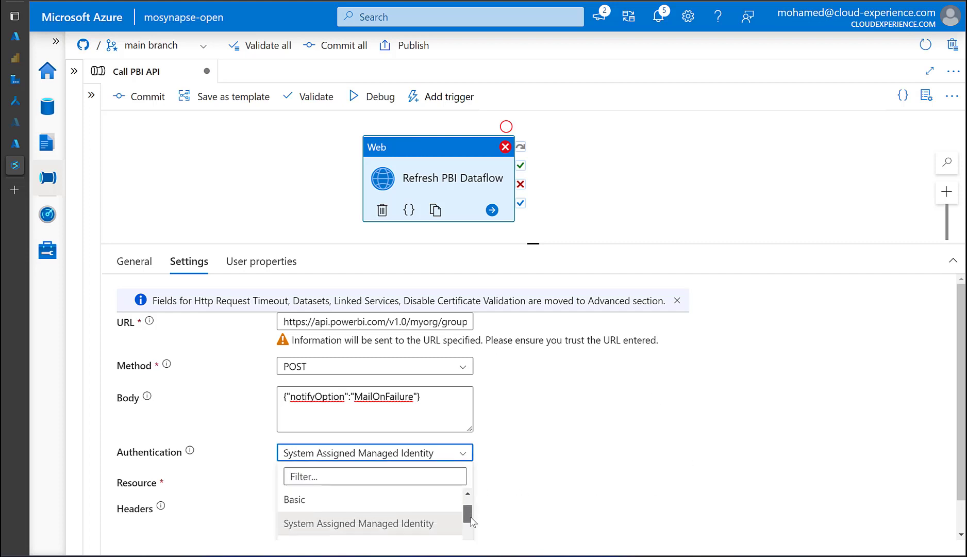
pyautogui.scroll(-3)
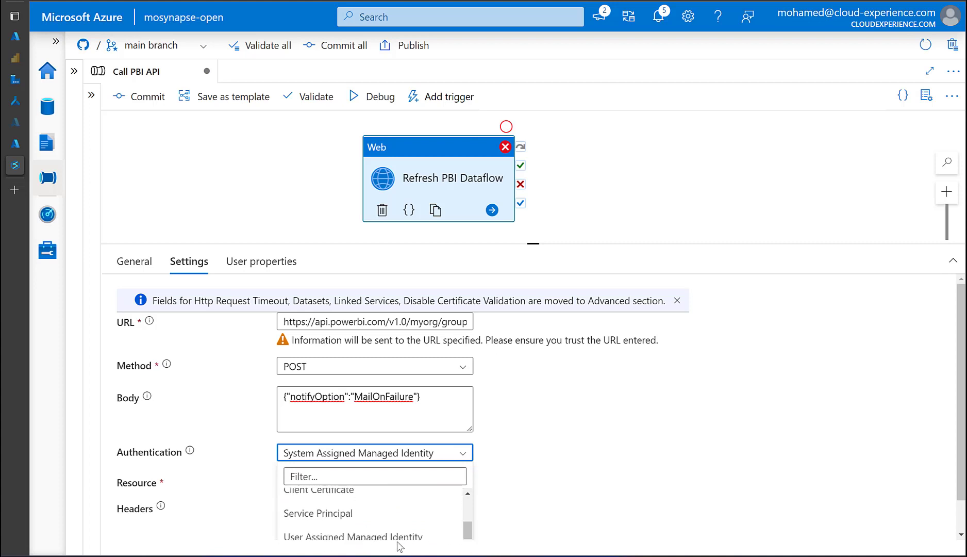
pyautogui.click(353, 536)
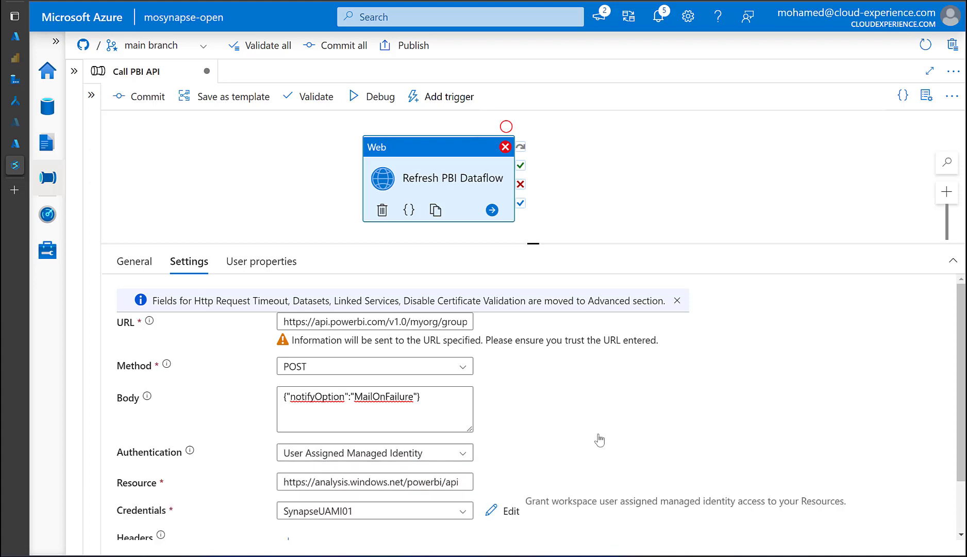
pyautogui.scroll(-3)
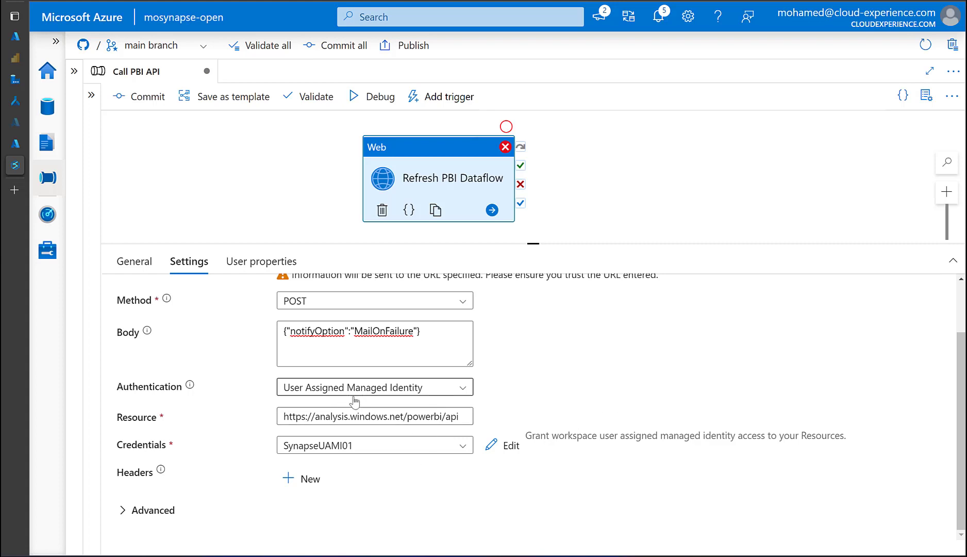
pyautogui.click(375, 444)
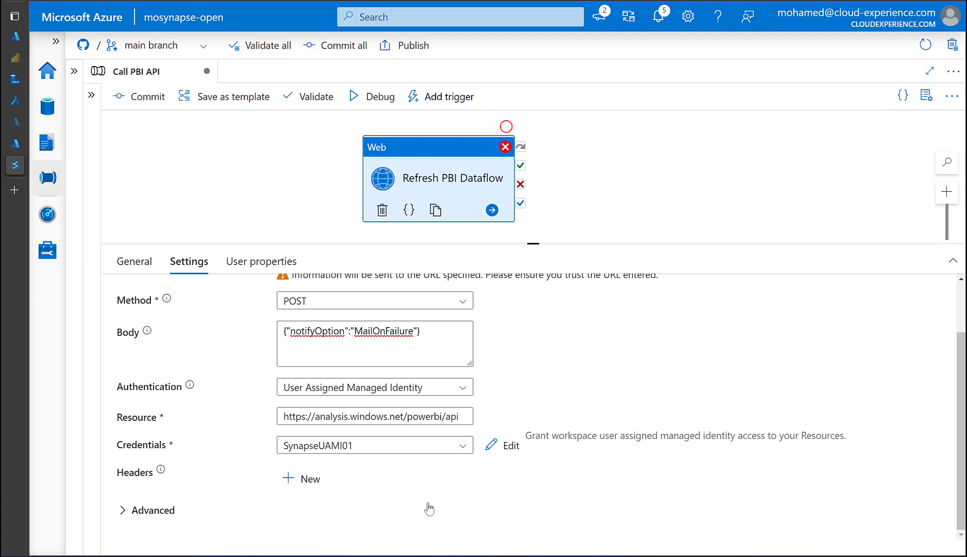
pyautogui.click(372, 96)
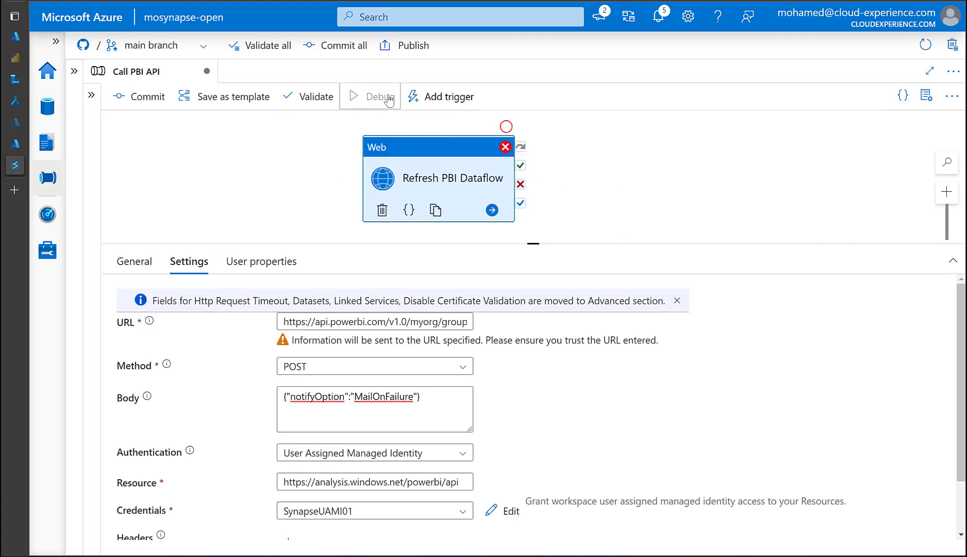
# Start a debug run of Call PBI API and refresh its status to see Refresh PBI Dataflow In progress.
pyautogui.click(377, 96)
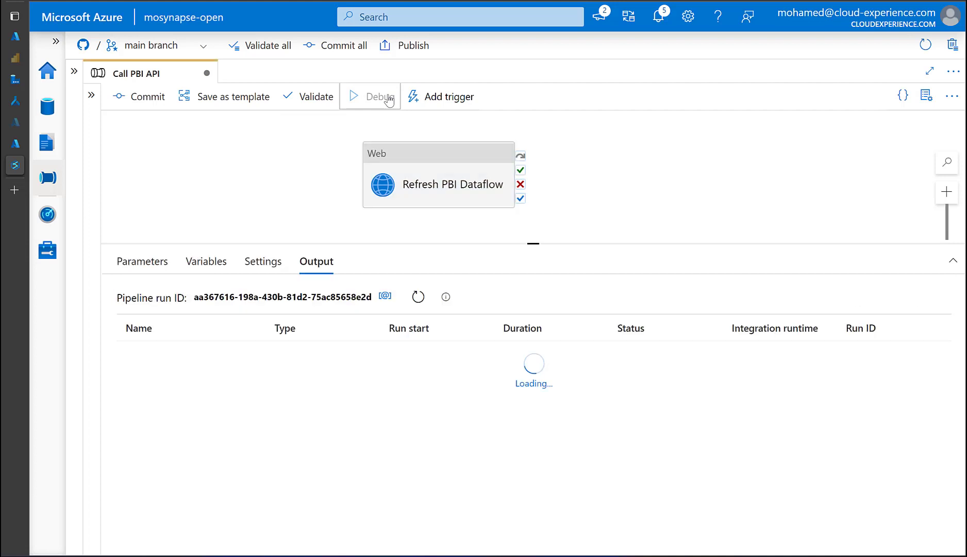
pyautogui.moveTo(407, 302)
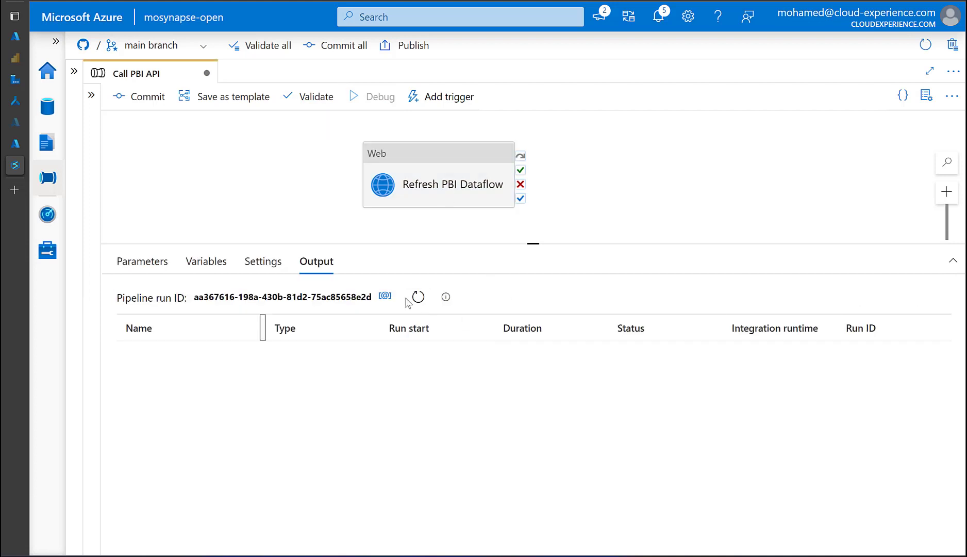
pyautogui.click(416, 298)
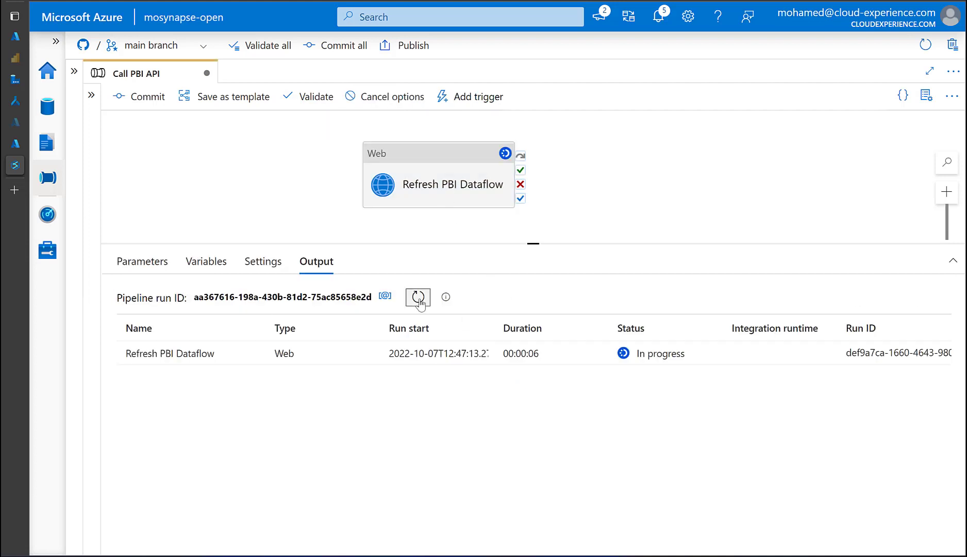